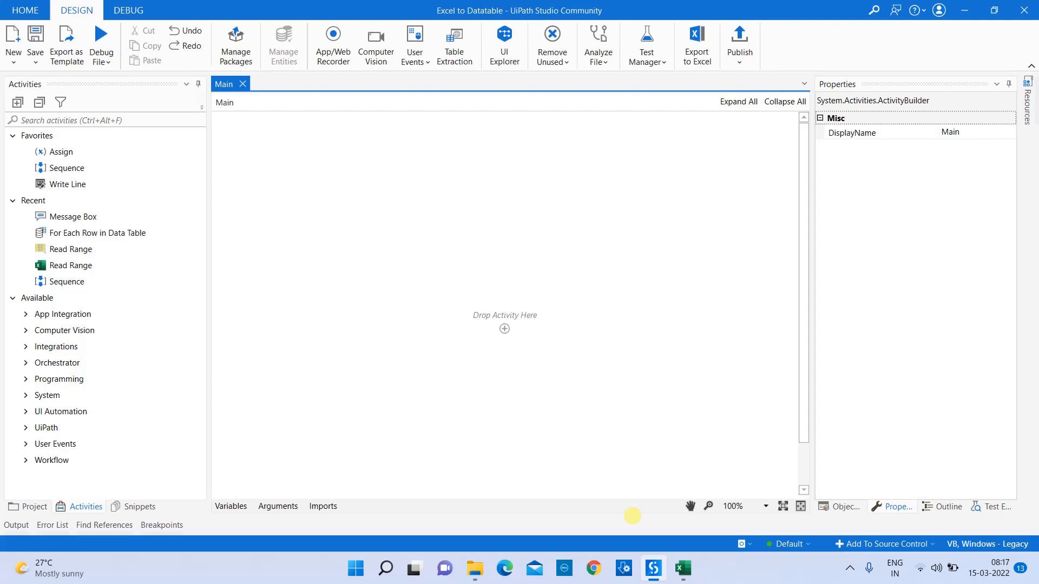
{"action": "mouse_move", "coordinate": [436, 234]}
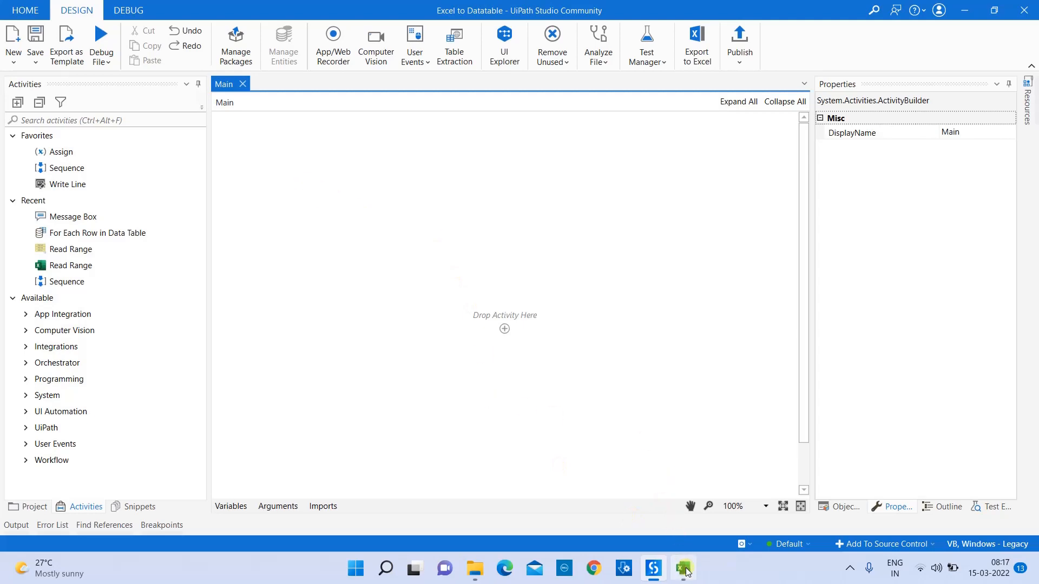
Check challenge.xlsx's data in Excel, then place an empty Sequence on the Main canvas
{"action": "left_click", "coordinate": [683, 568]}
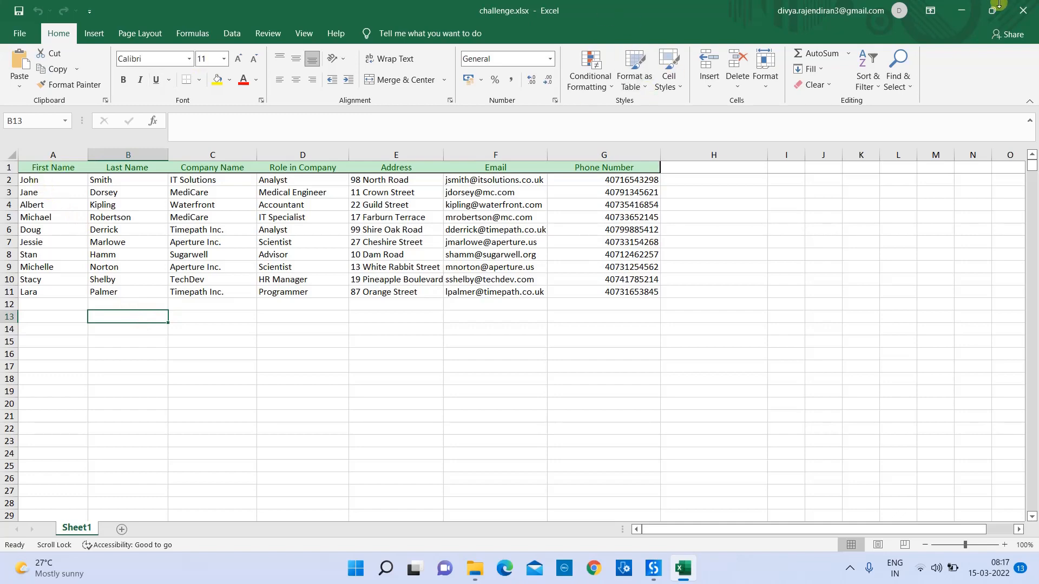
{"action": "left_click", "coordinate": [651, 569]}
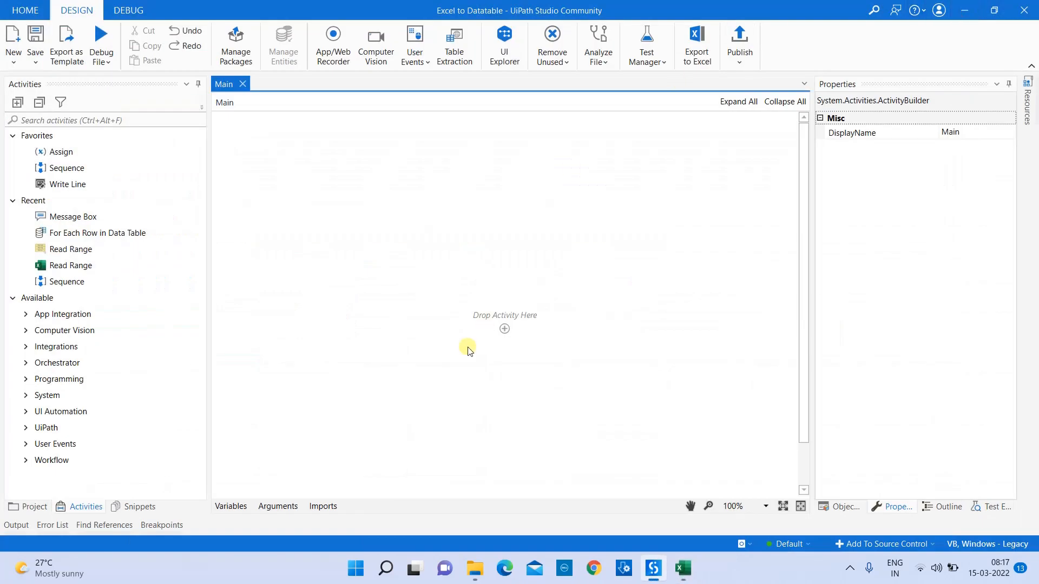
{"action": "mouse_move", "coordinate": [568, 349]}
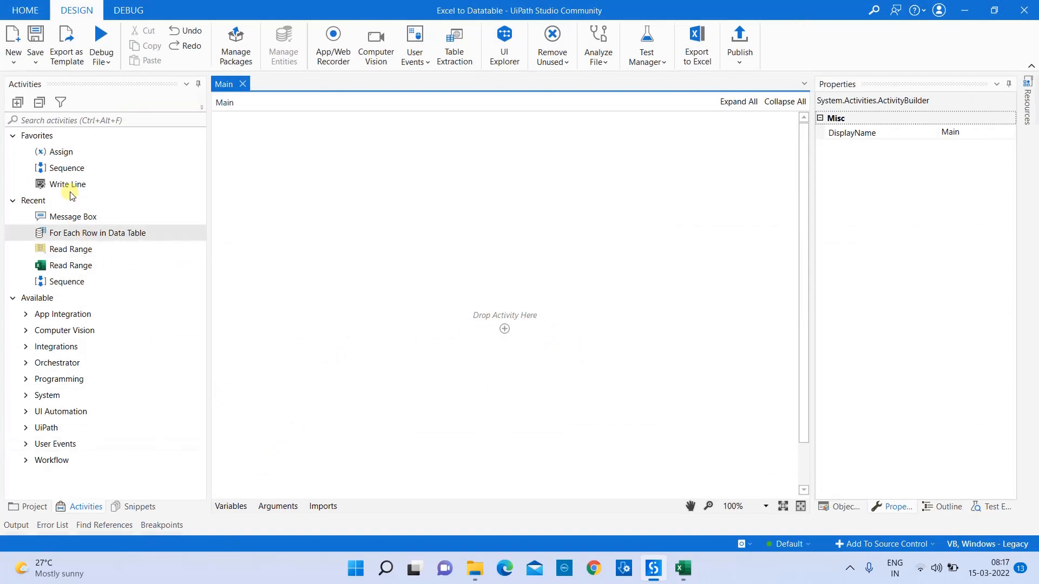
{"action": "mouse_move", "coordinate": [66, 168]}
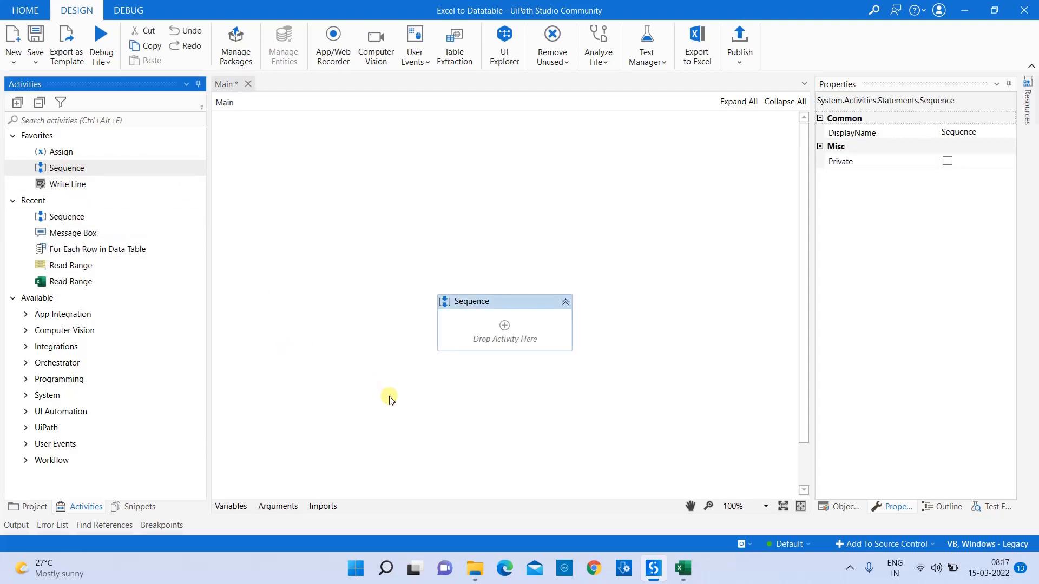
{"action": "mouse_move", "coordinate": [190, 285]}
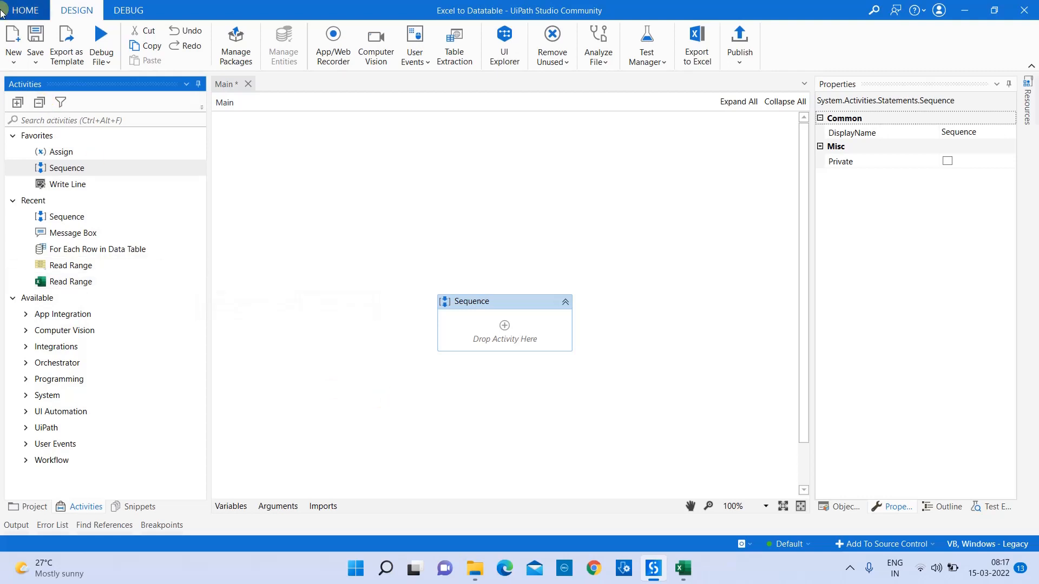
{"action": "left_click", "coordinate": [12, 45]}
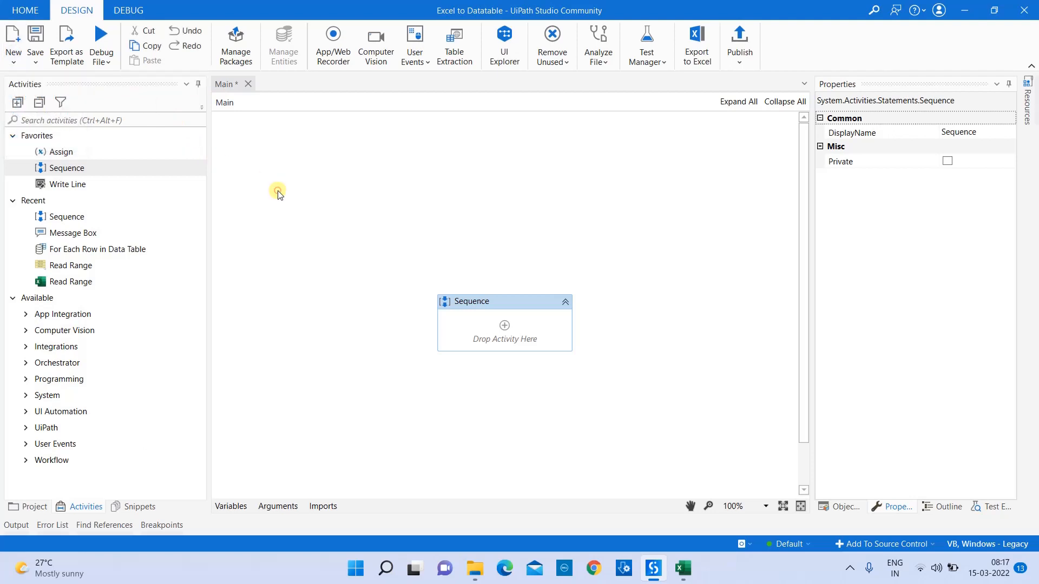
{"action": "mouse_move", "coordinate": [526, 334]}
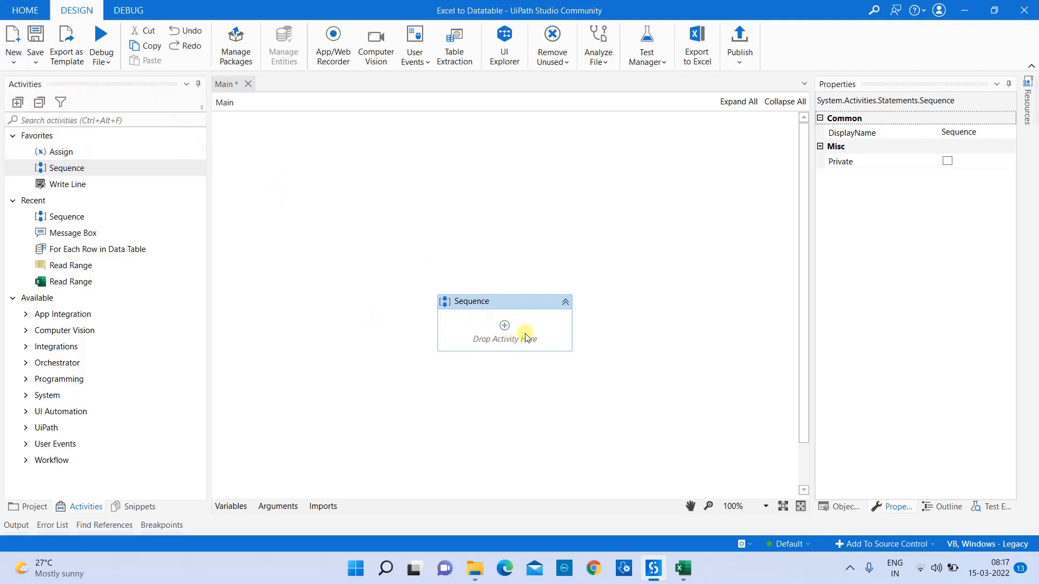
{"action": "mouse_move", "coordinate": [550, 368]}
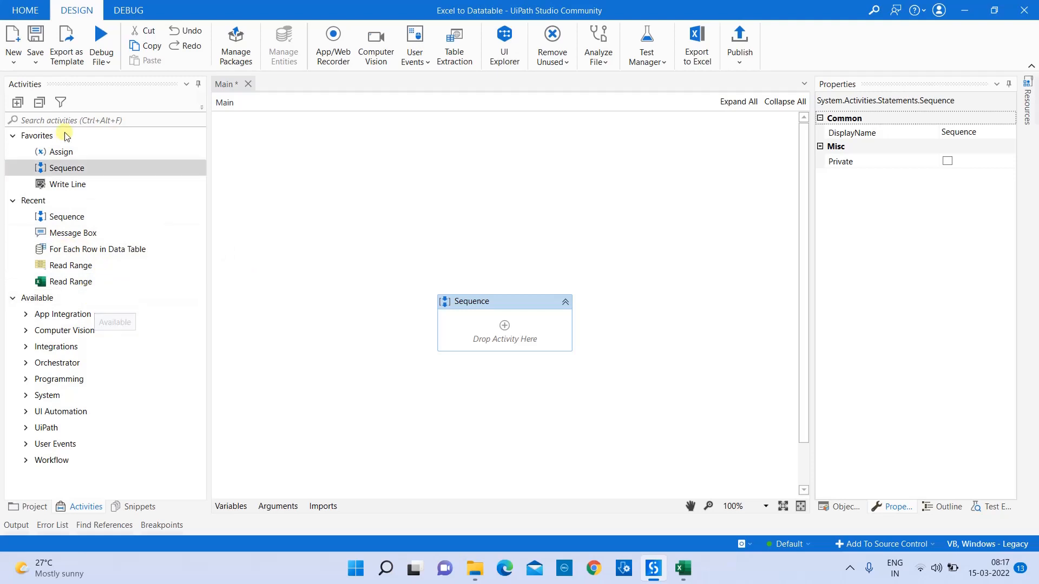
Search the Activities panel for 'read range'
{"action": "type", "text": "read range"}
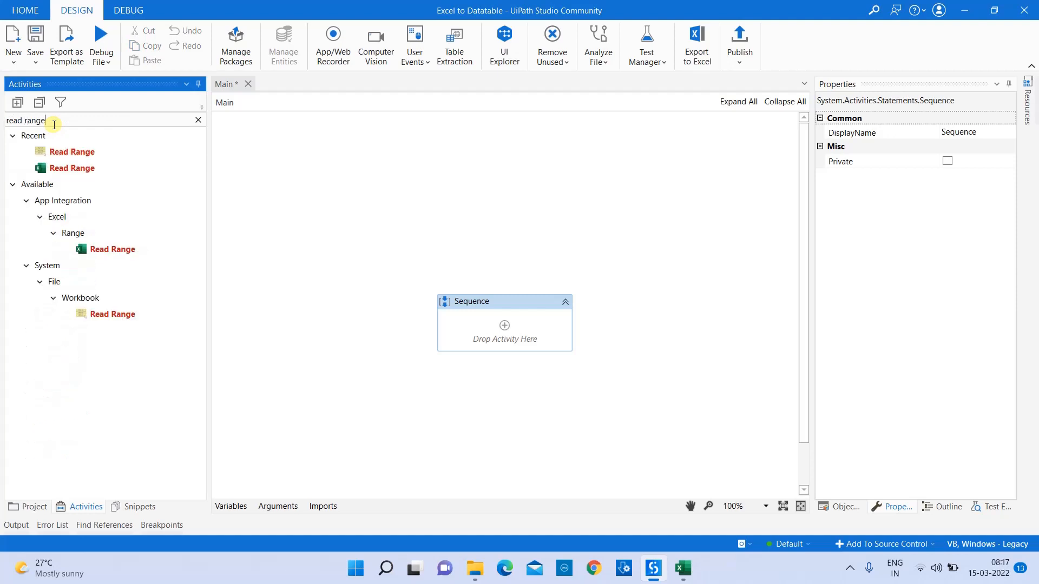
{"action": "mouse_move", "coordinate": [59, 139]}
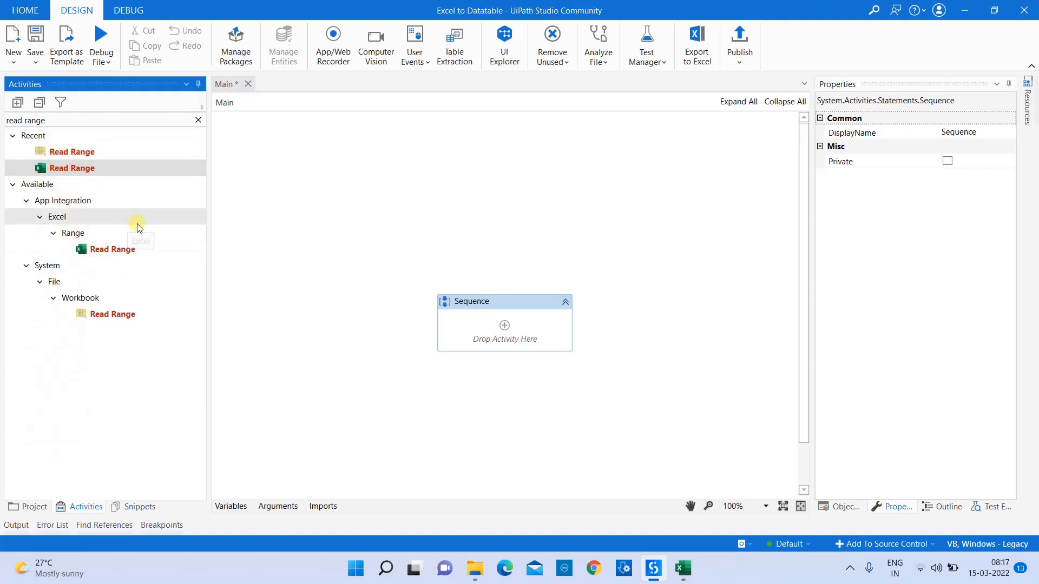
{"action": "mouse_move", "coordinate": [100, 232]}
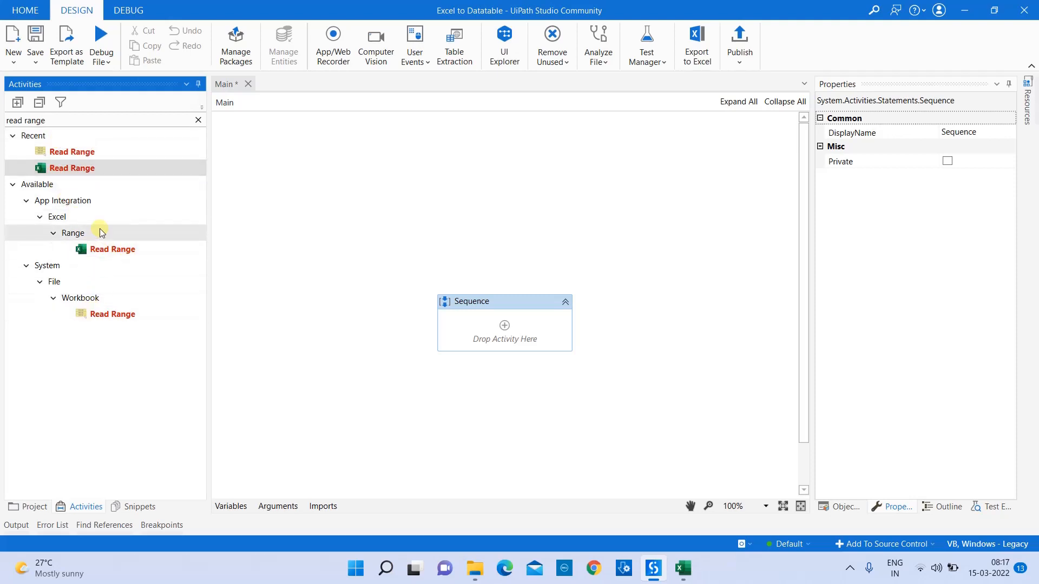
{"action": "mouse_move", "coordinate": [79, 220]}
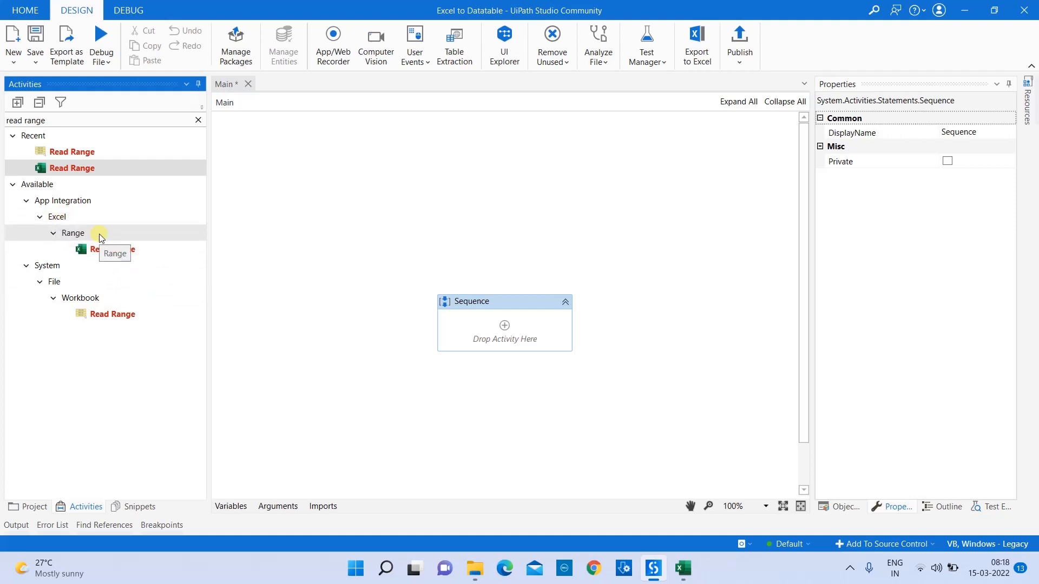
{"action": "mouse_move", "coordinate": [104, 334]}
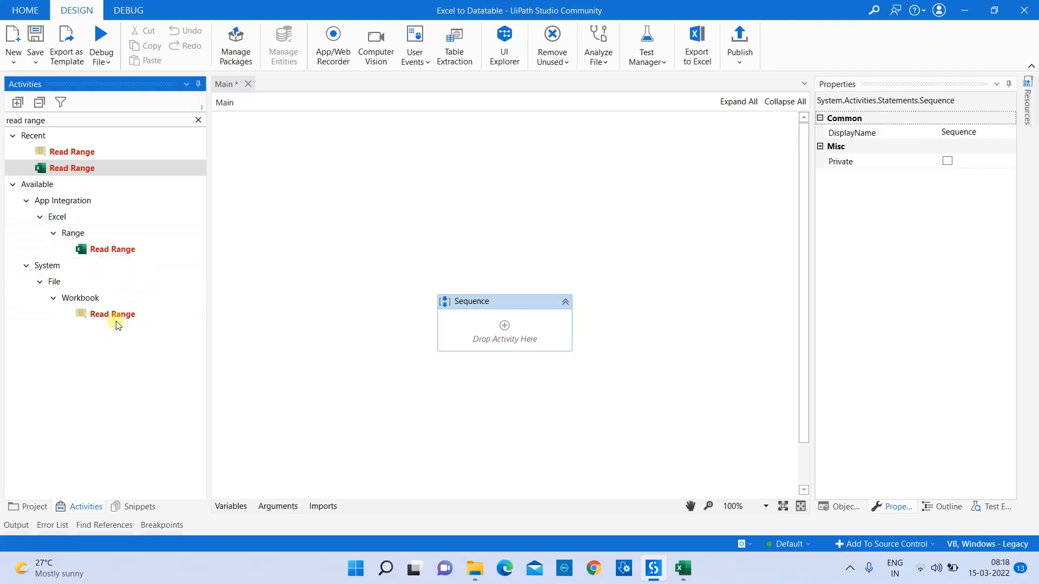
Insert a Workbook Read Range into the Sequence pointing at Downloads\challenge.xlsx
{"action": "left_click", "coordinate": [112, 314]}
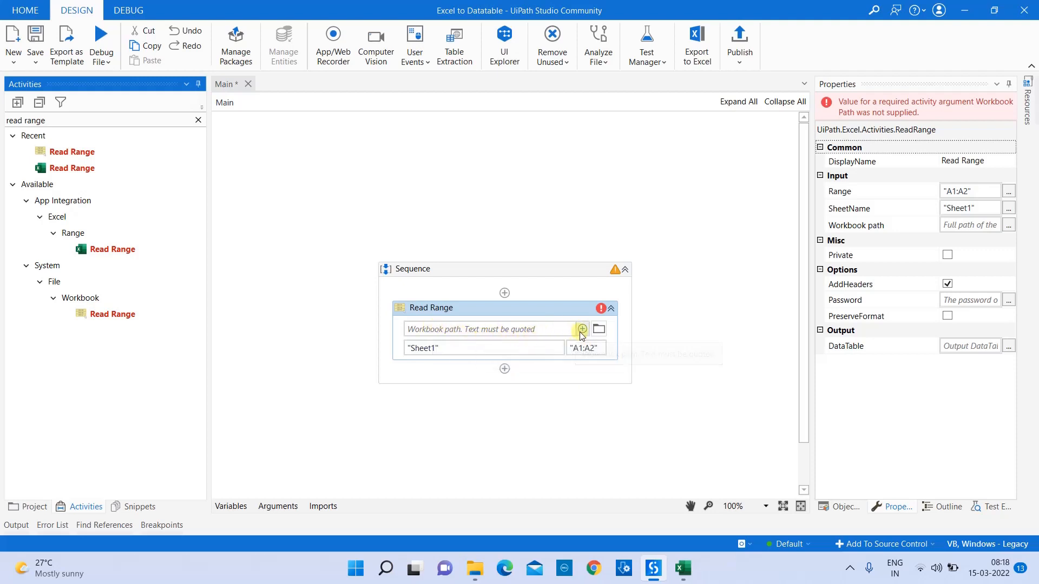
{"action": "mouse_move", "coordinate": [599, 329]}
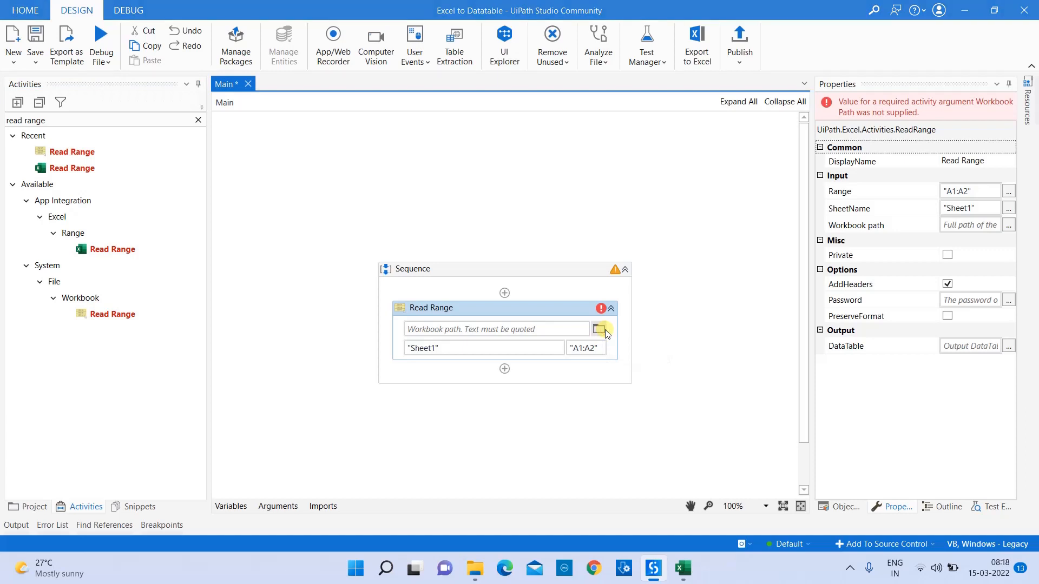
{"action": "left_click", "coordinate": [597, 329]}
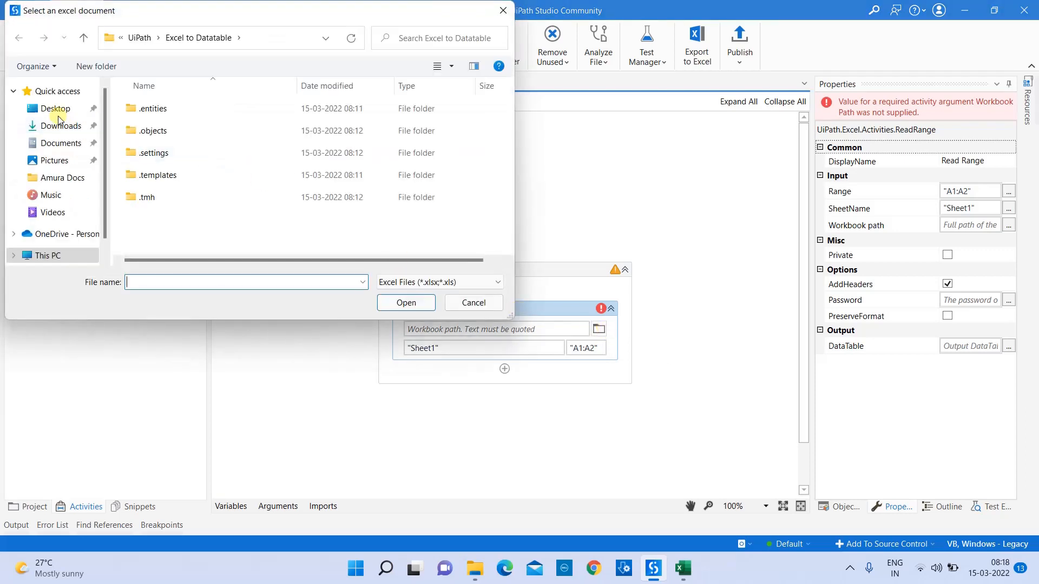
{"action": "left_click", "coordinate": [64, 125]}
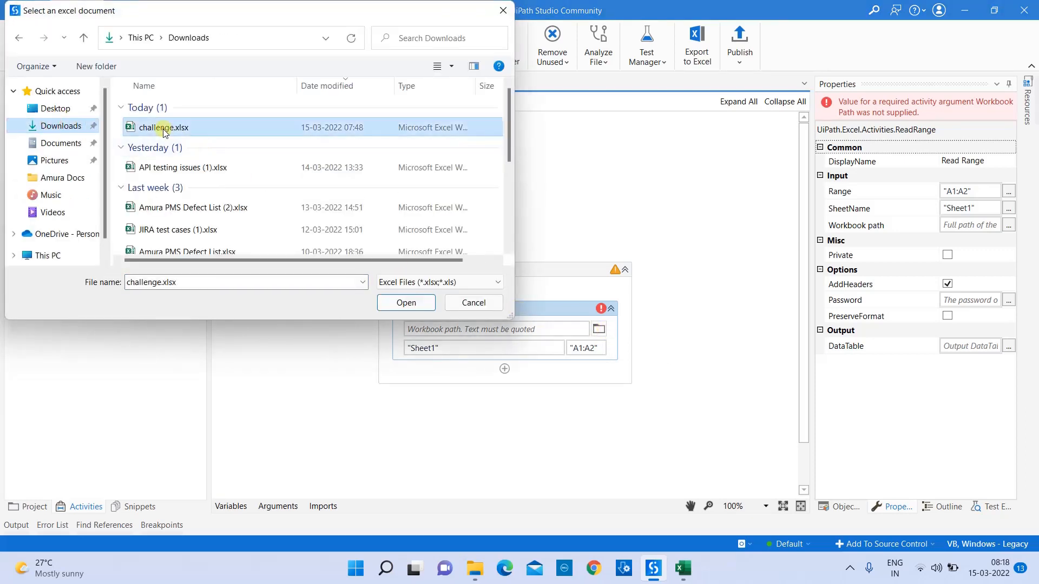
{"action": "left_click", "coordinate": [405, 302]}
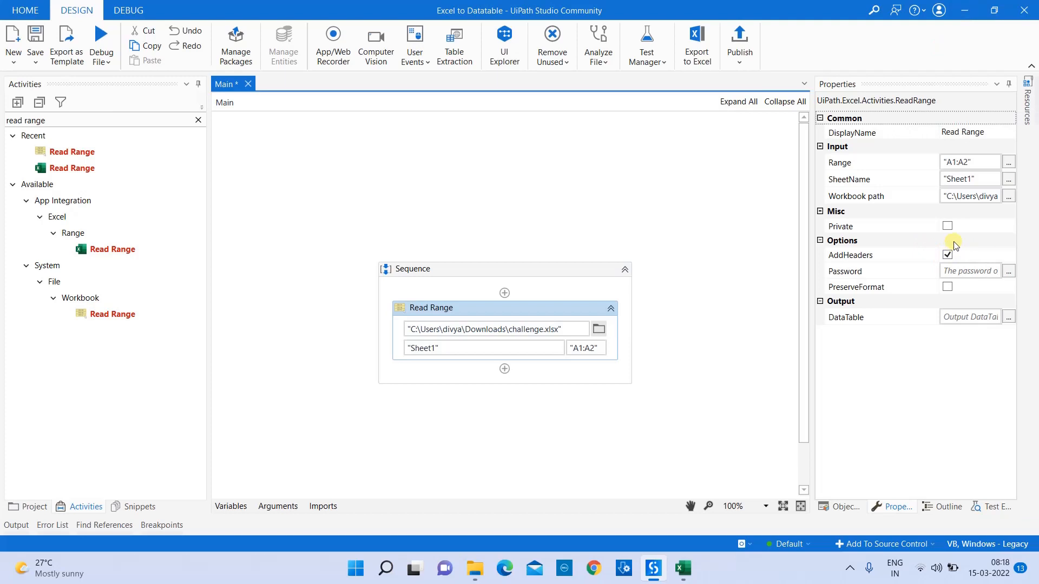
{"action": "left_click", "coordinate": [967, 162]}
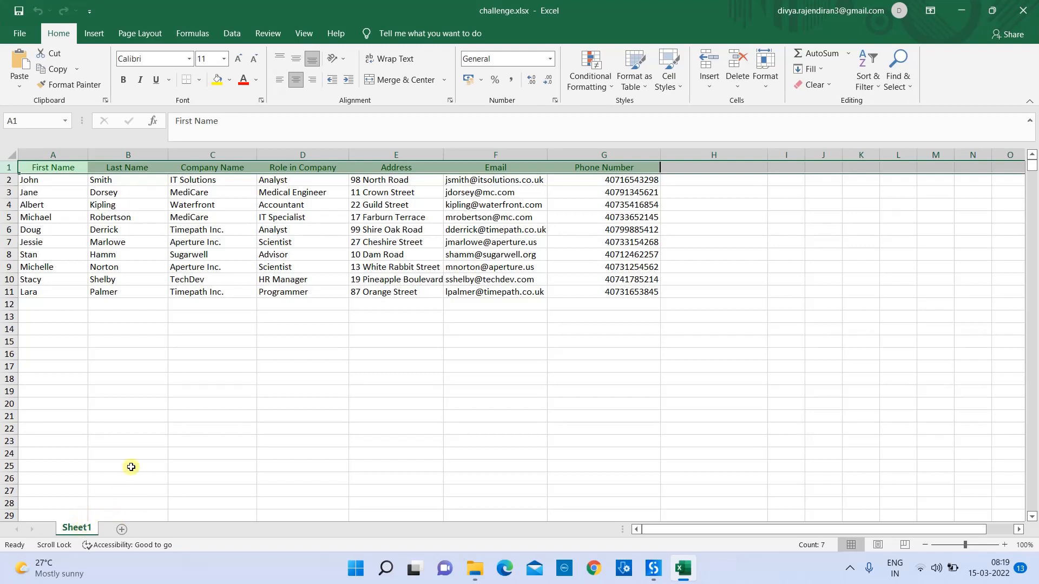
{"action": "mouse_move", "coordinate": [150, 533]}
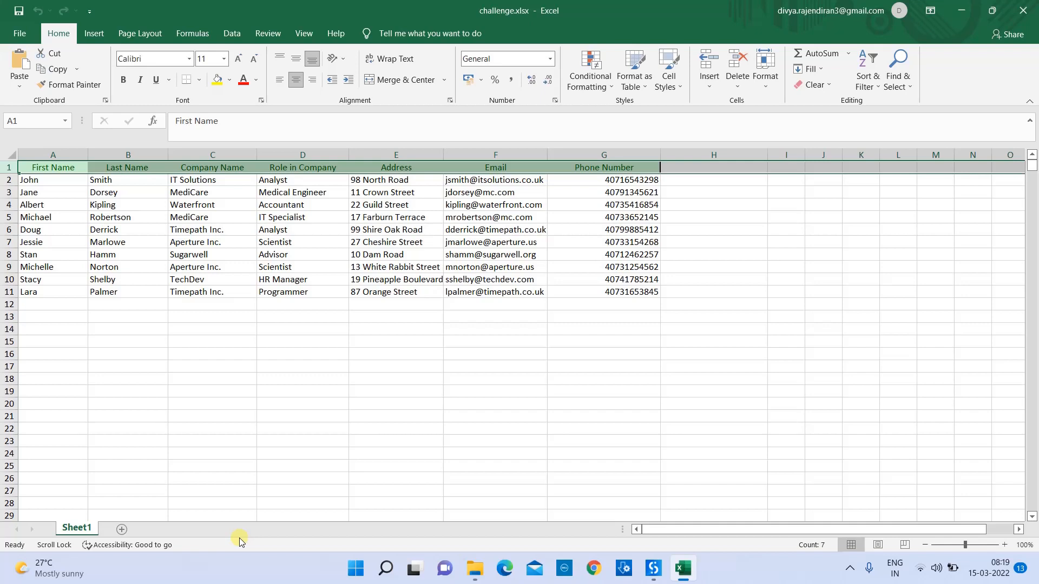
{"action": "mouse_move", "coordinate": [113, 538]}
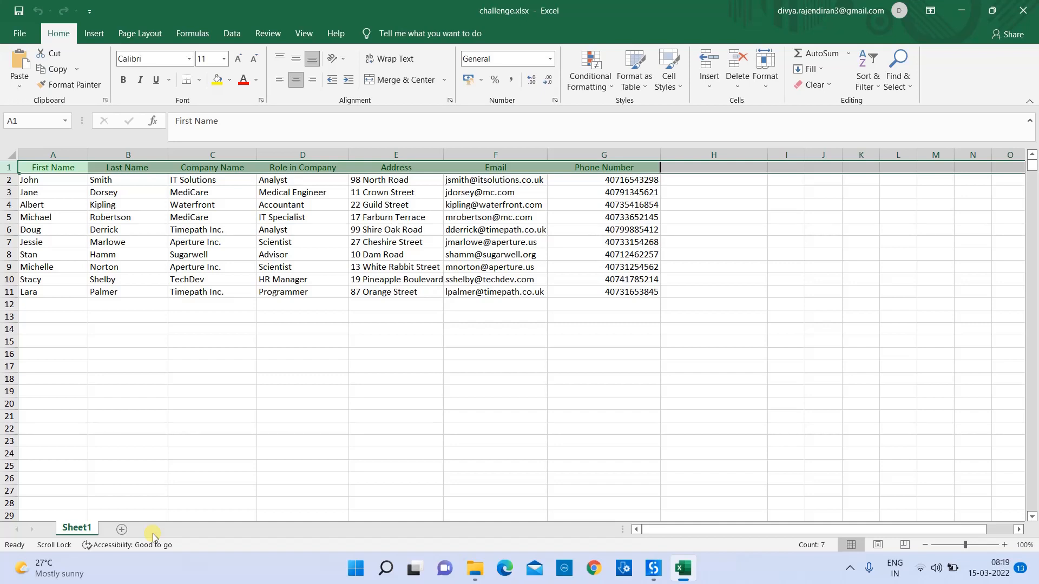
{"action": "mouse_move", "coordinate": [426, 393]}
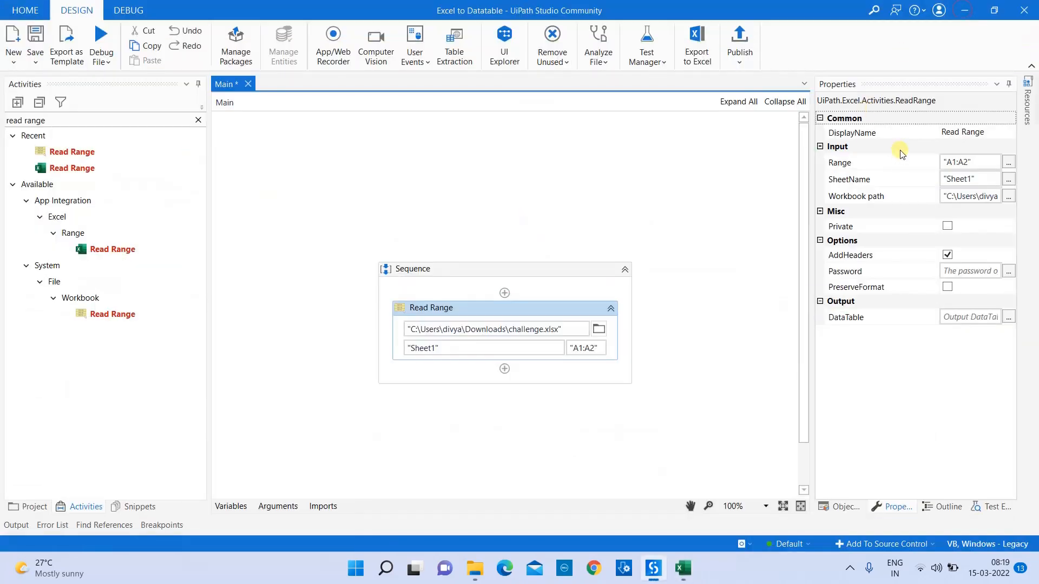
{"action": "left_click", "coordinate": [968, 179]}
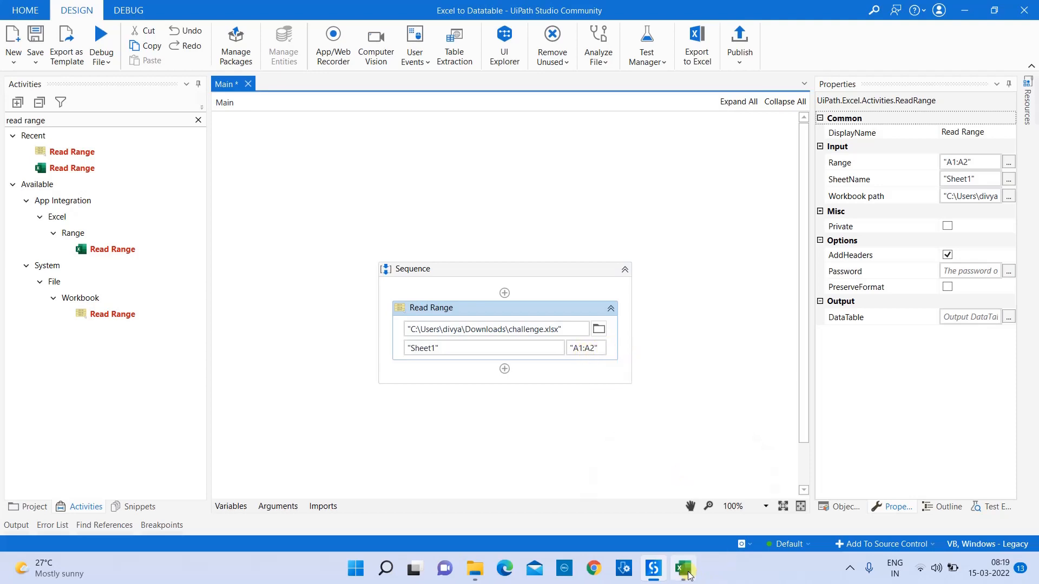
Review challenge.xlsx's contact rows down to cell G11, then return to the UiPath workflow
{"action": "left_click", "coordinate": [683, 568]}
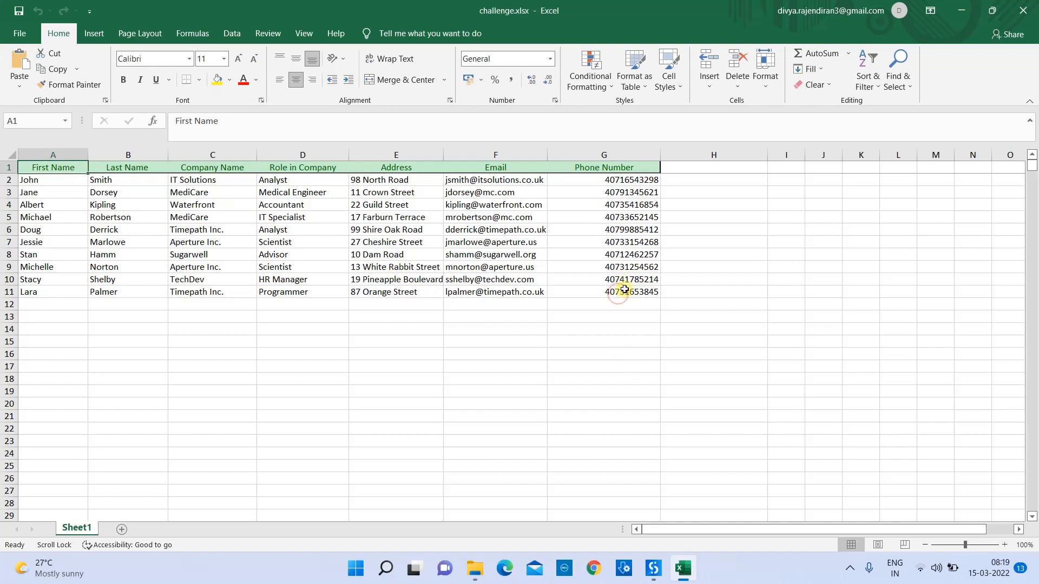
{"action": "left_click", "coordinate": [603, 291]}
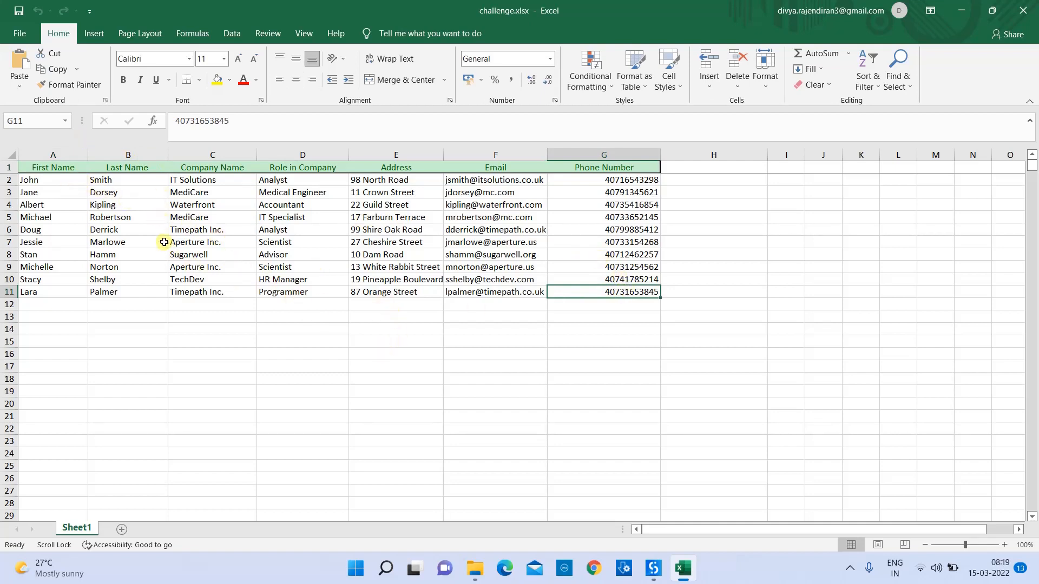
{"action": "mouse_move", "coordinate": [639, 293]}
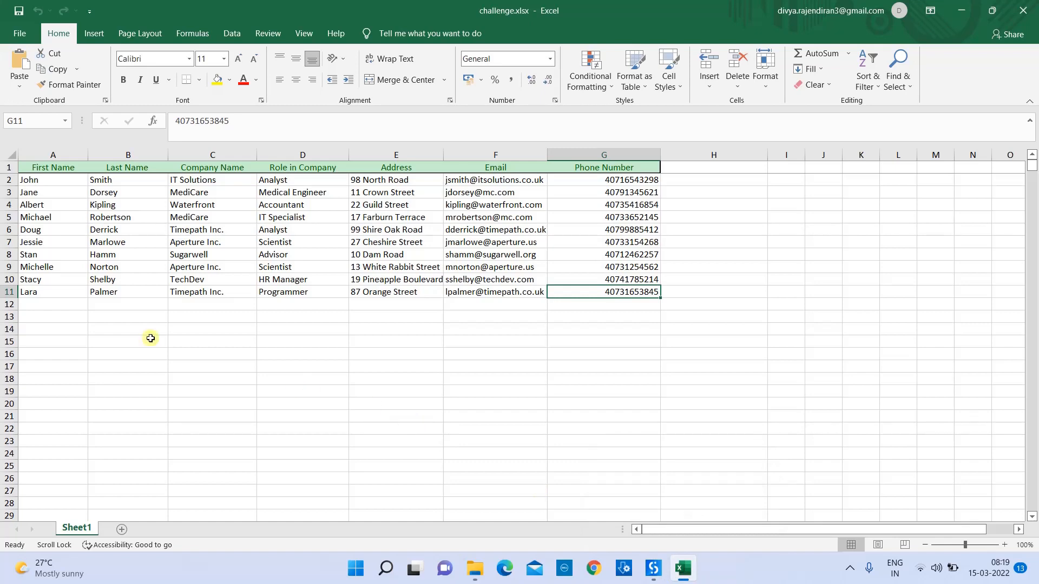
{"action": "mouse_move", "coordinate": [25, 404]}
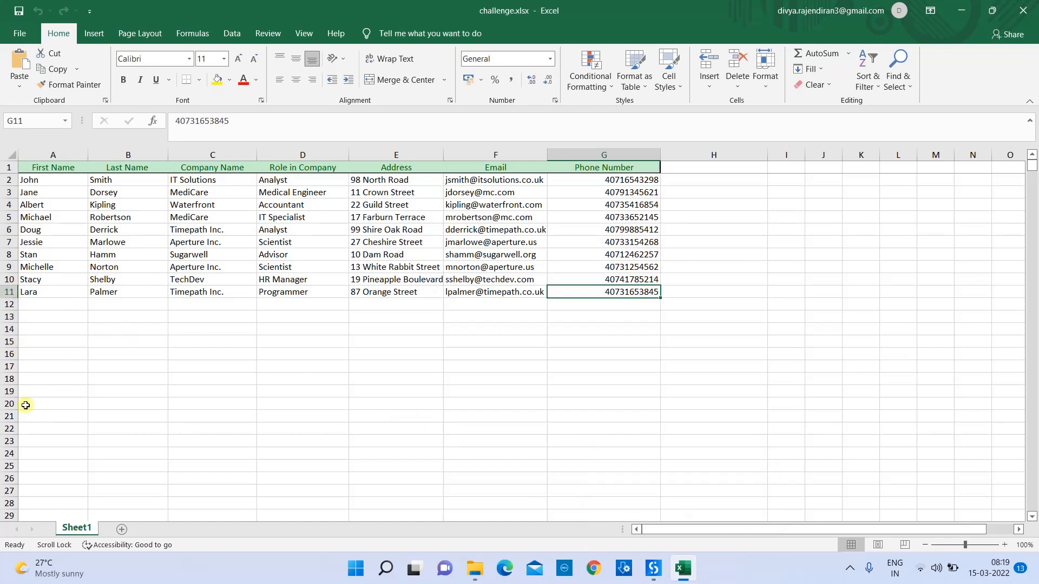
{"action": "mouse_move", "coordinate": [27, 501]}
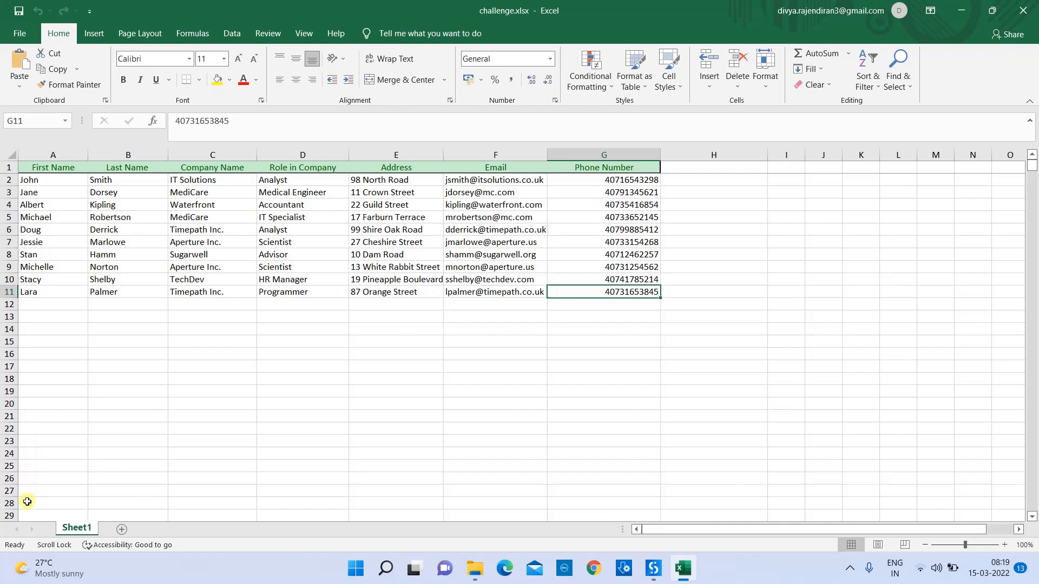
{"action": "mouse_move", "coordinate": [26, 495]}
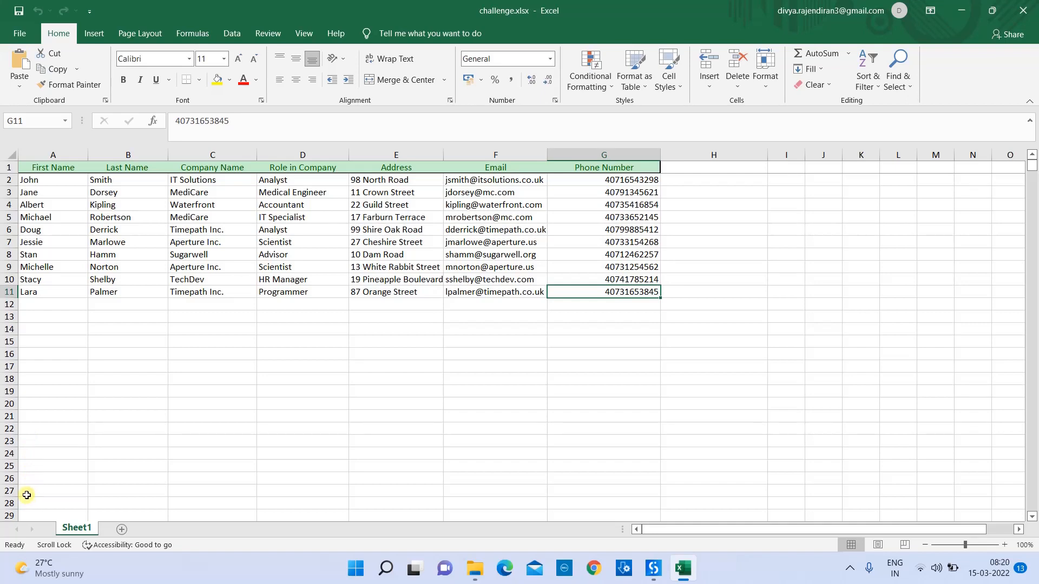
{"action": "mouse_move", "coordinate": [617, 311]}
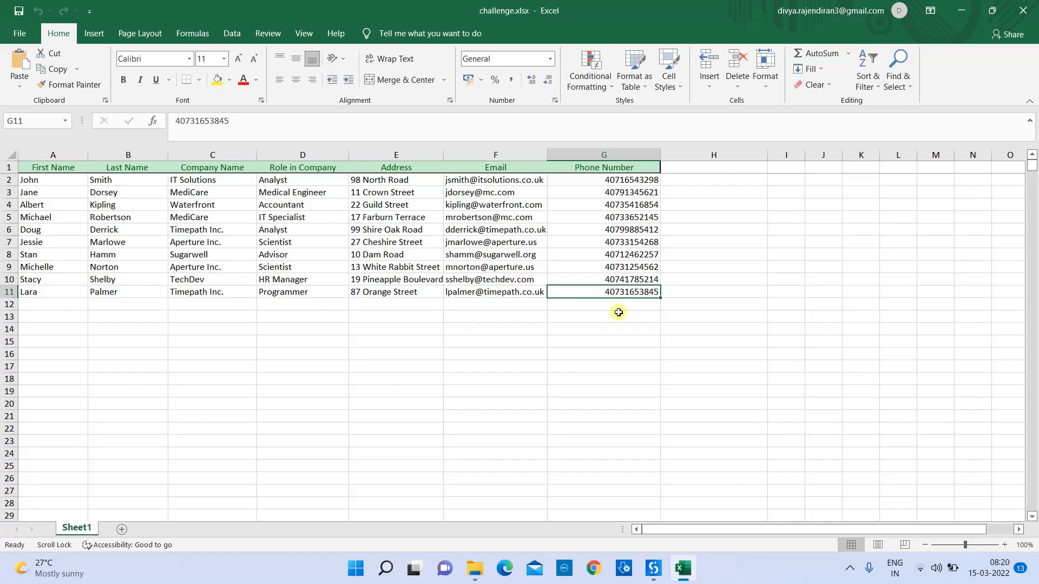
{"action": "mouse_move", "coordinate": [635, 332]}
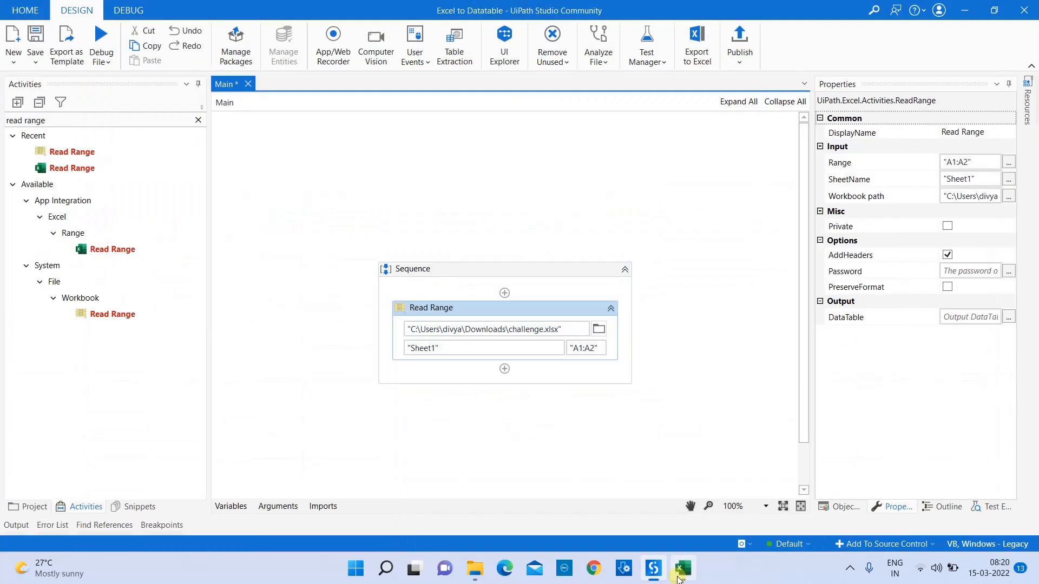
{"action": "left_click", "coordinate": [584, 347]}
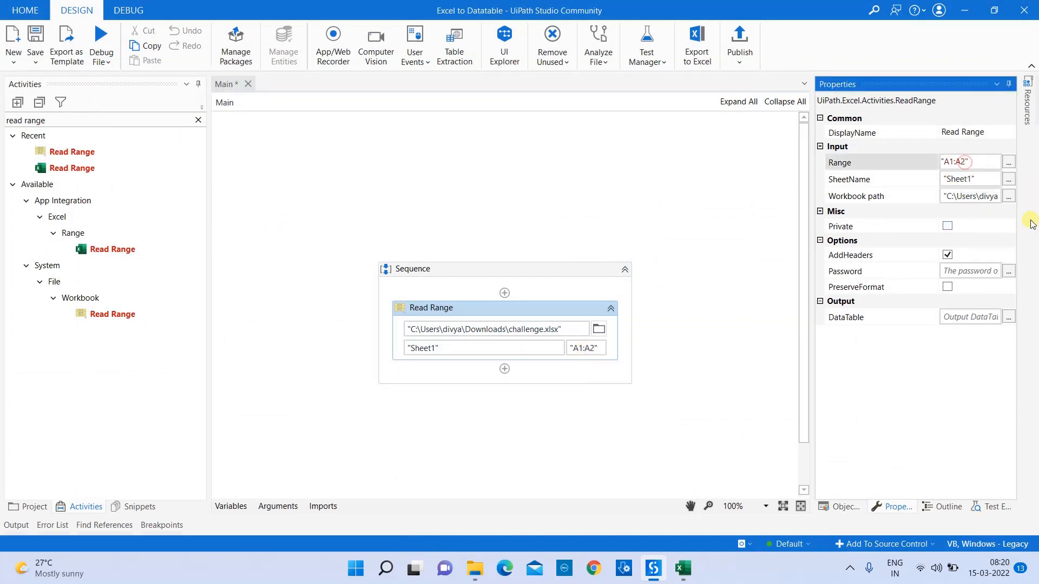
Clear Read Range's Range property to "" so the whole sheet is read
{"action": "left_click", "coordinate": [967, 161]}
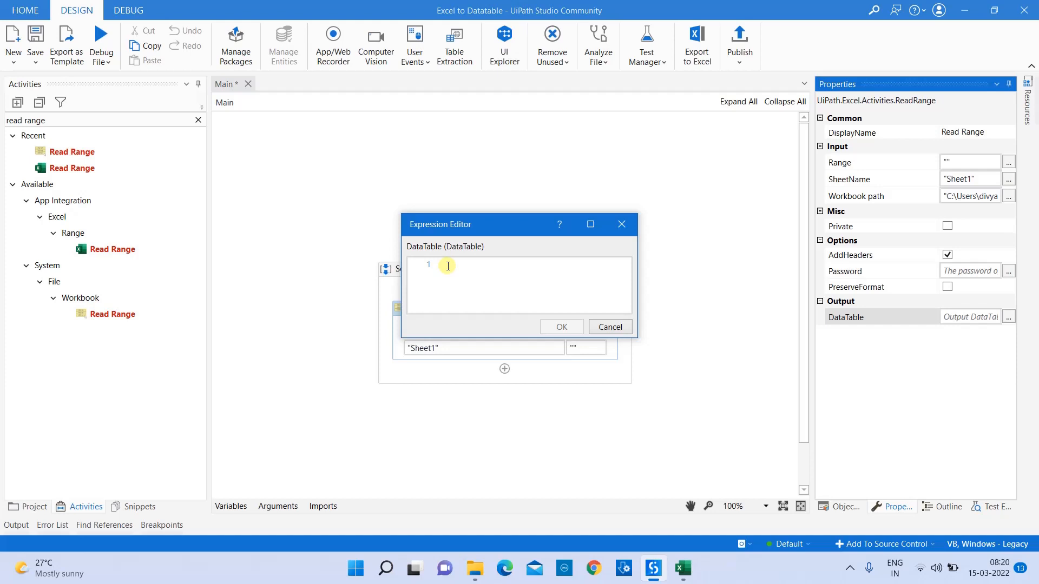
Create the variable dt_Exceldata as Read Range's DataTable output and view the variable list
{"action": "type", "text": "Set Var:"}
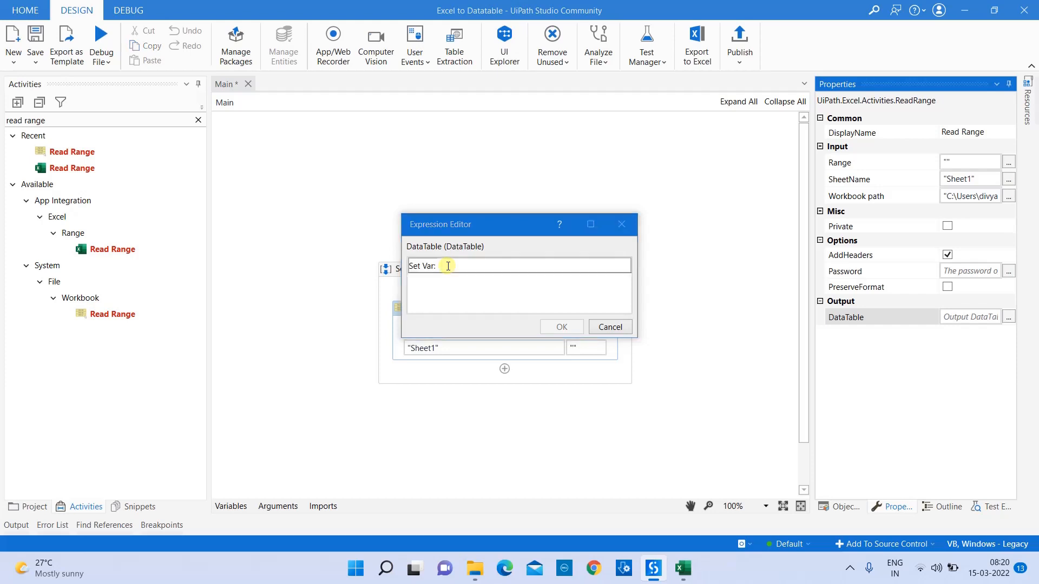
{"action": "type", "text": "dt_Exceldata"}
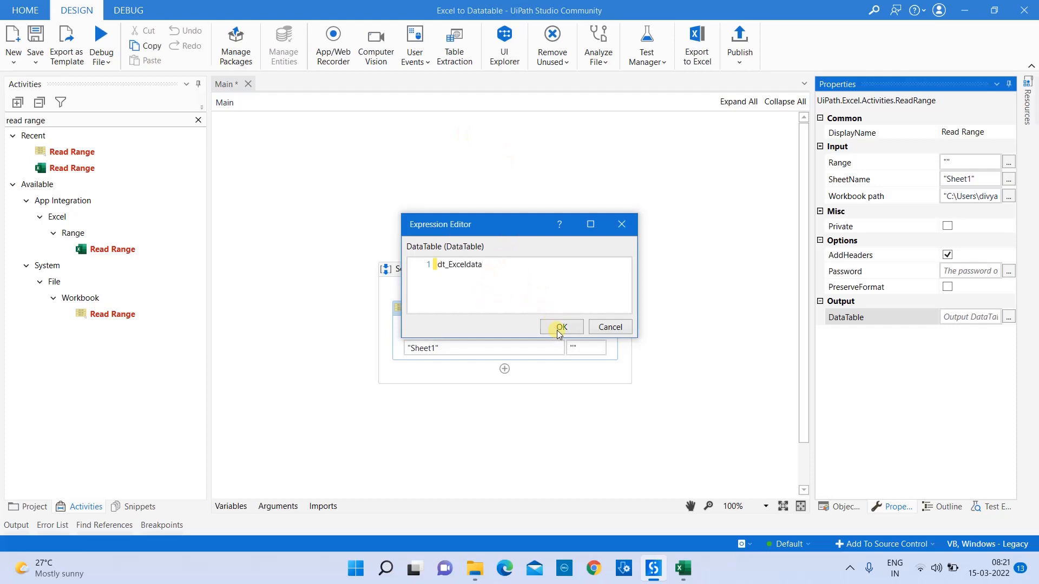
{"action": "left_click", "coordinate": [559, 327]}
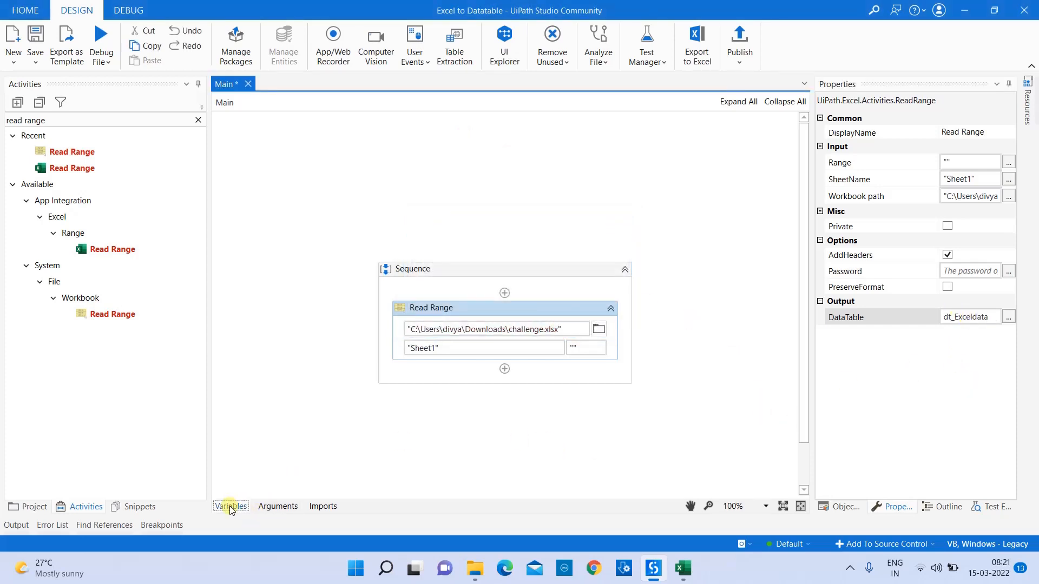
{"action": "left_click", "coordinate": [230, 507]}
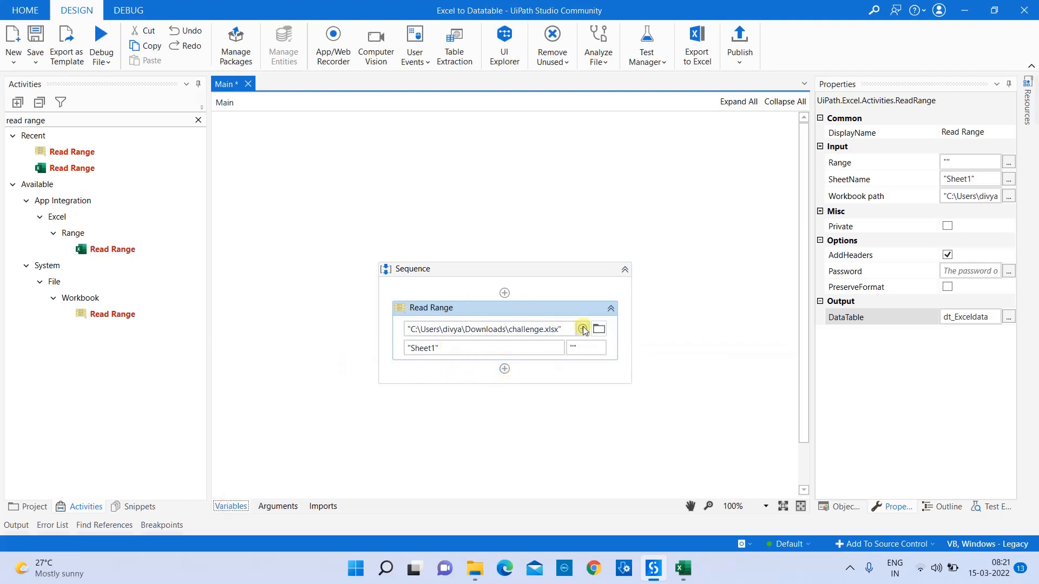
{"action": "mouse_move", "coordinate": [513, 334]}
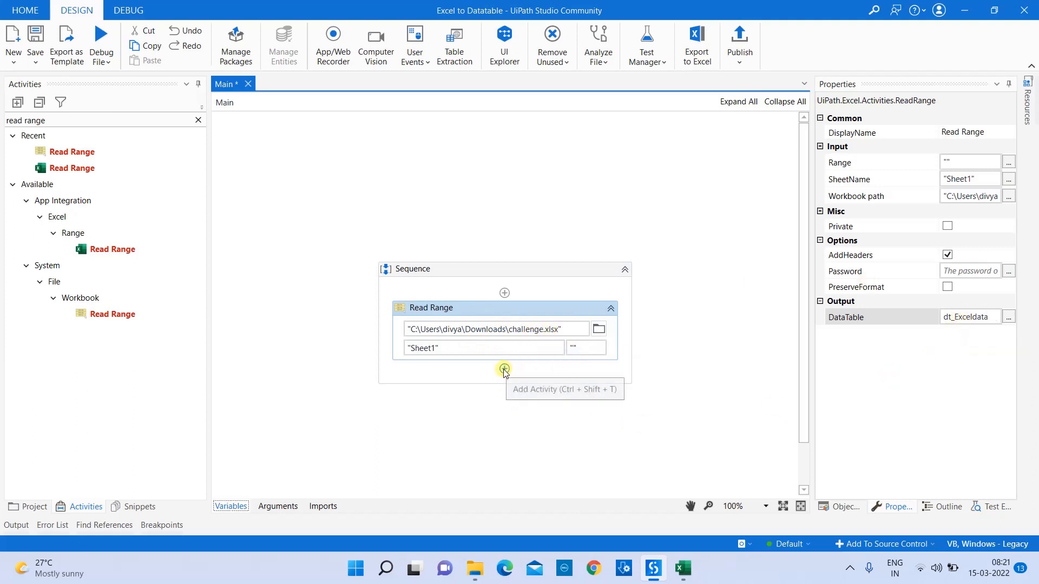
Add a For Each Row in Data Table activity below Read Range
{"action": "left_click", "coordinate": [504, 369]}
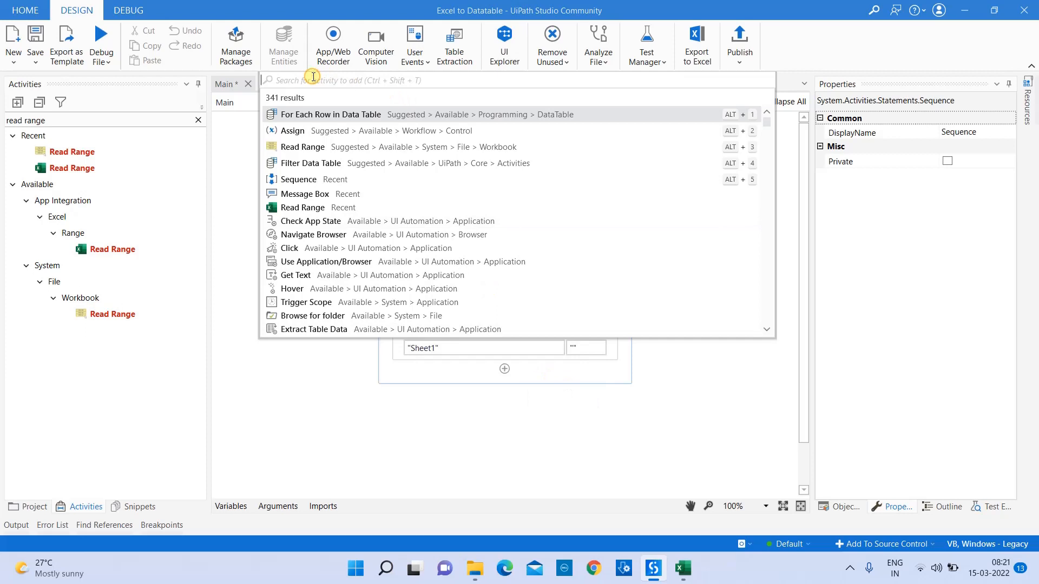
{"action": "type", "text": "for each"}
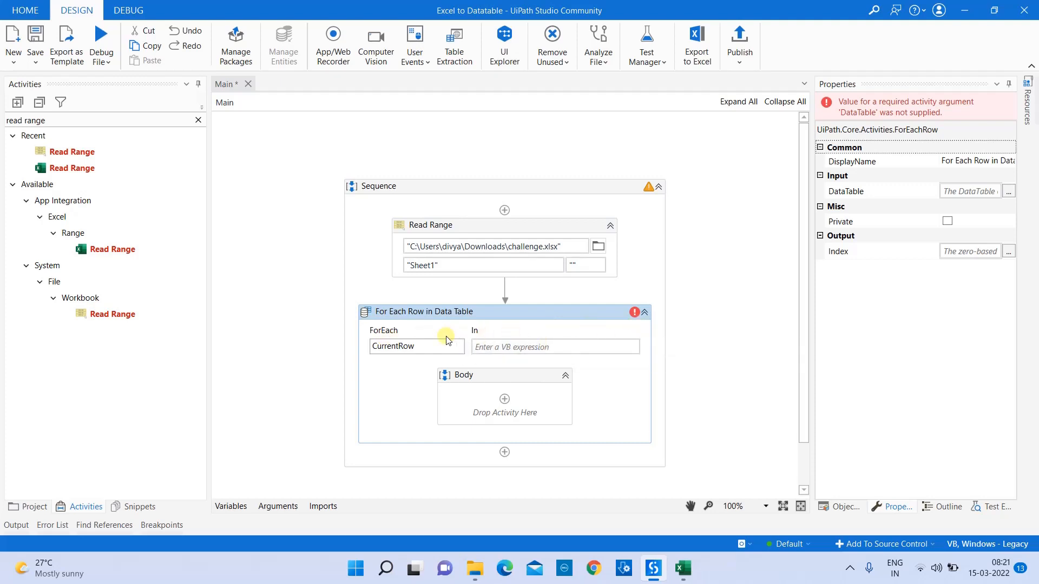
{"action": "mouse_move", "coordinate": [485, 326]}
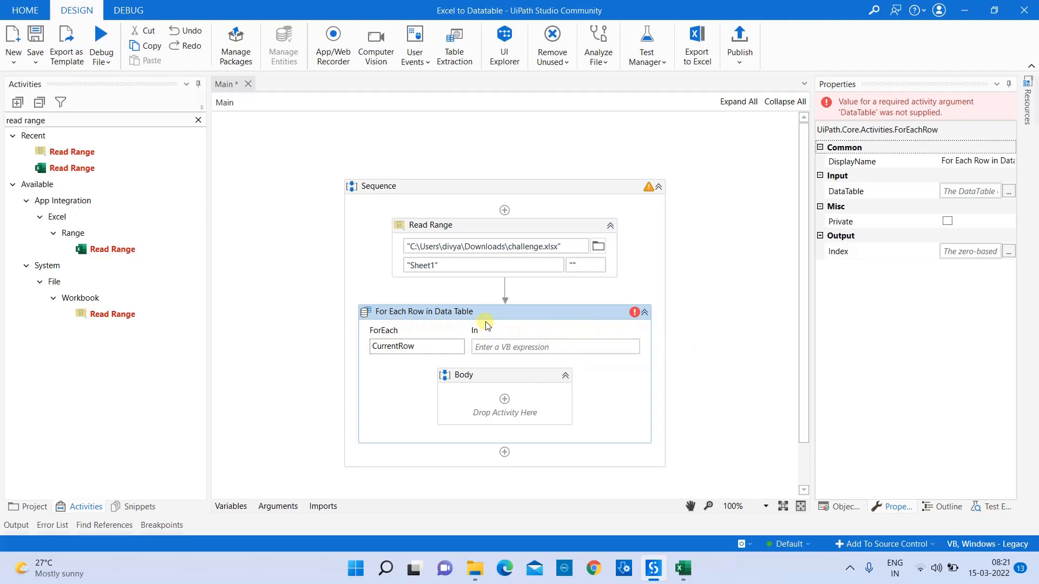
{"action": "mouse_move", "coordinate": [388, 331]}
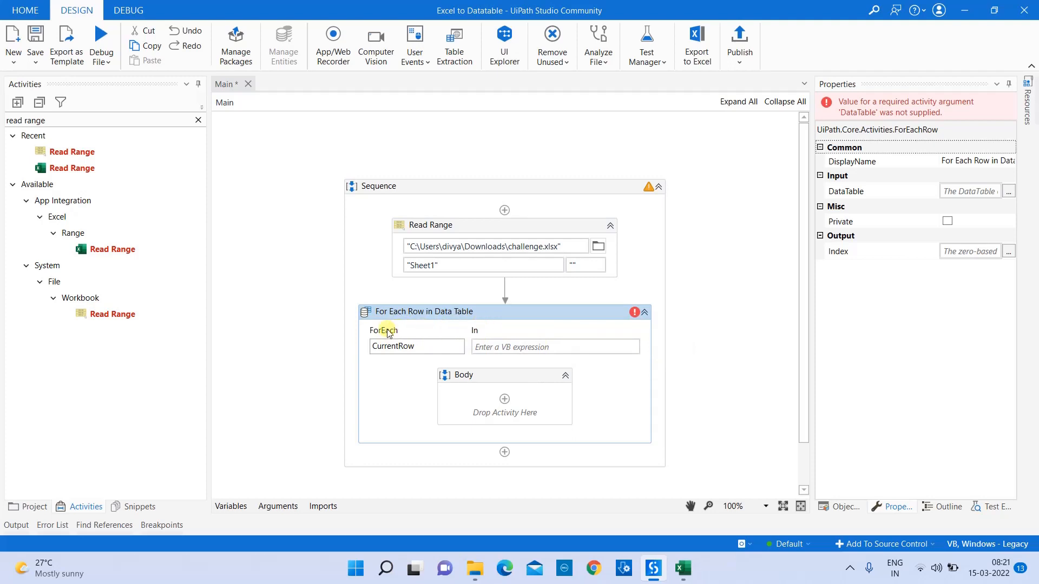
{"action": "mouse_move", "coordinate": [493, 347]}
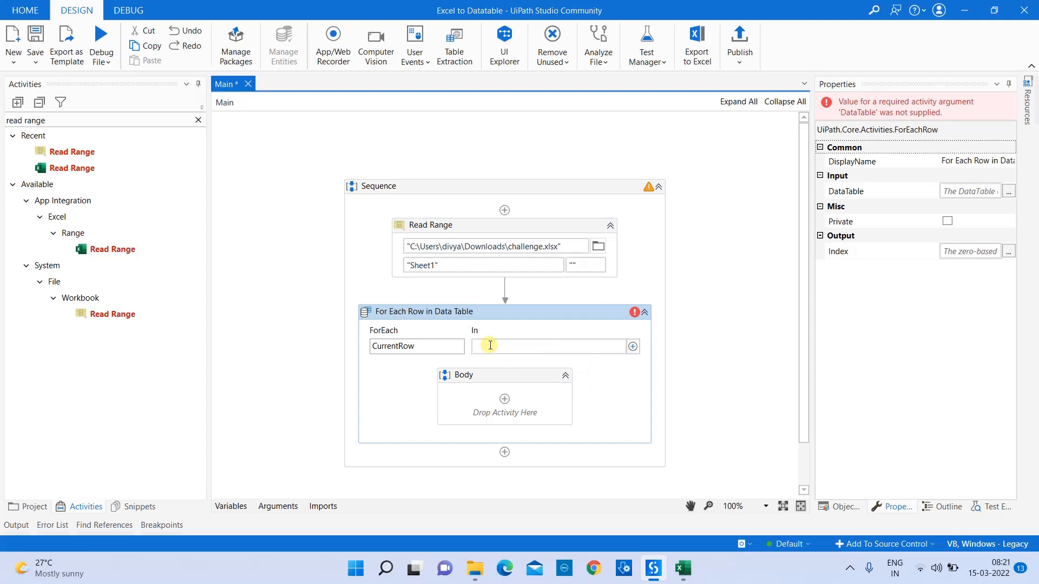
Set the loop's In table to dt_Exceldata, keeping CurrentRow as the row variable
{"action": "left_click", "coordinate": [430, 225]}
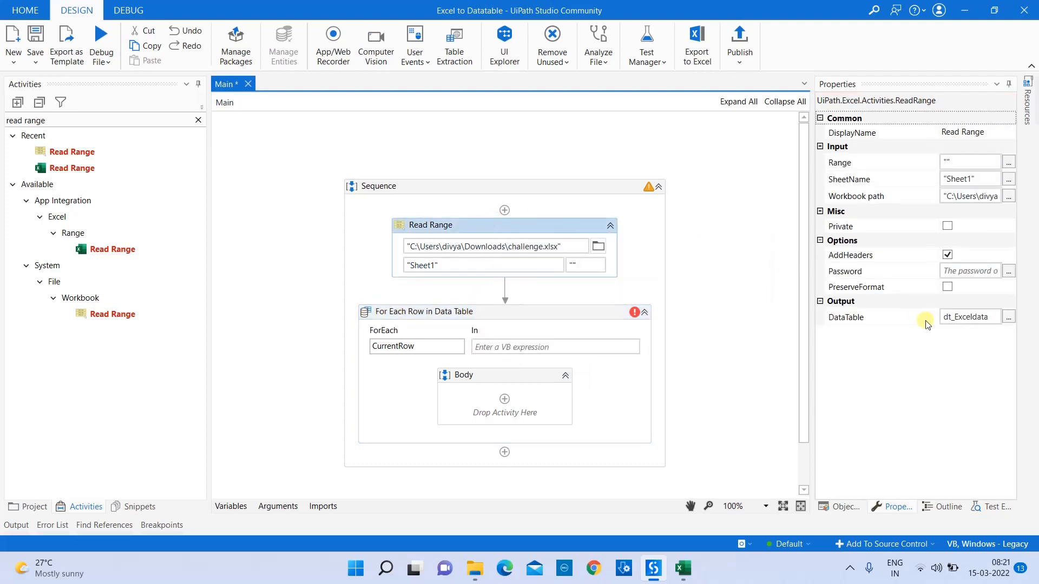
{"action": "left_click", "coordinate": [503, 346]}
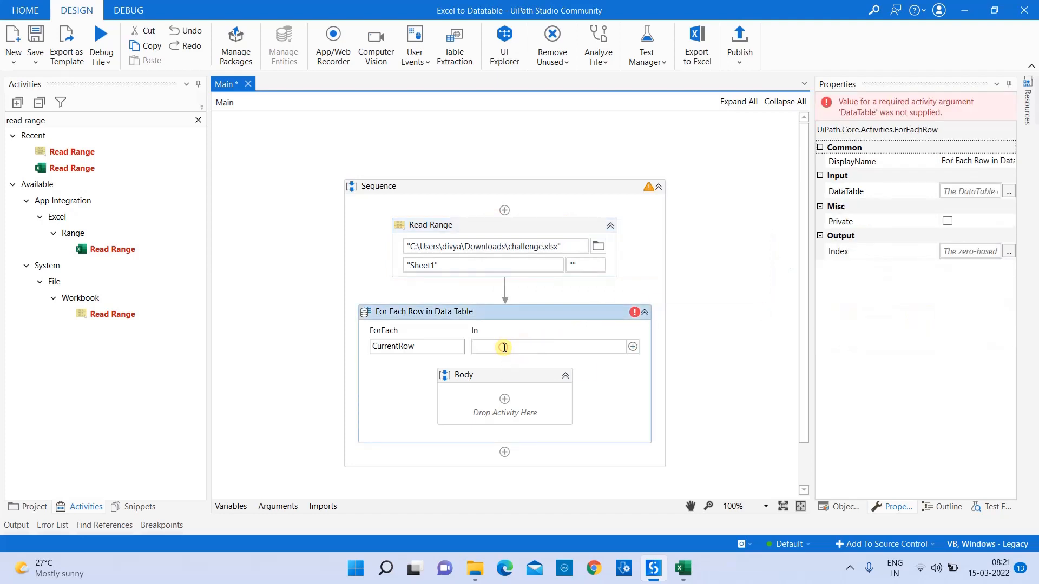
{"action": "type", "text": "dt"}
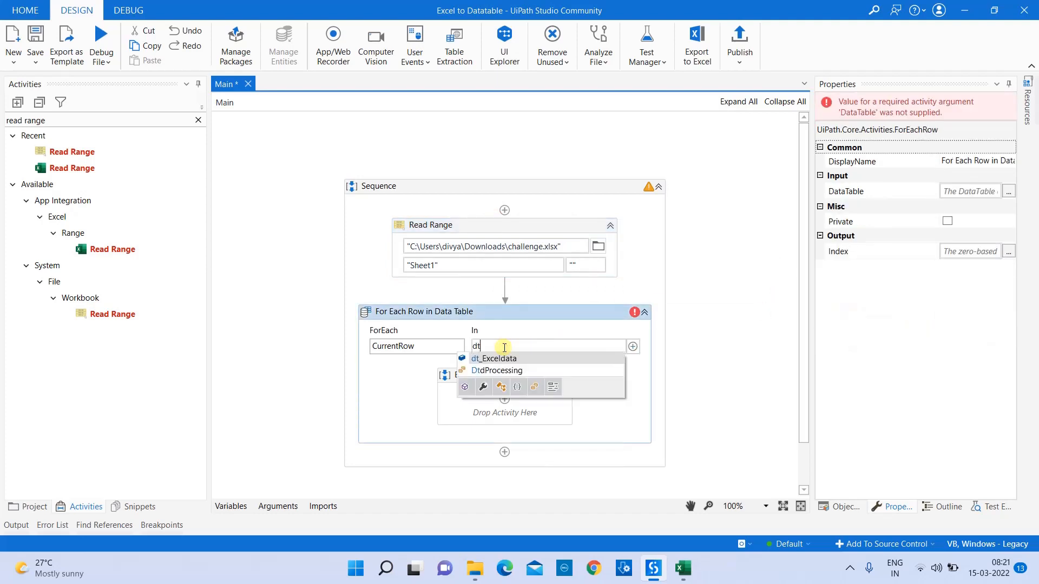
{"action": "left_click", "coordinate": [493, 358]}
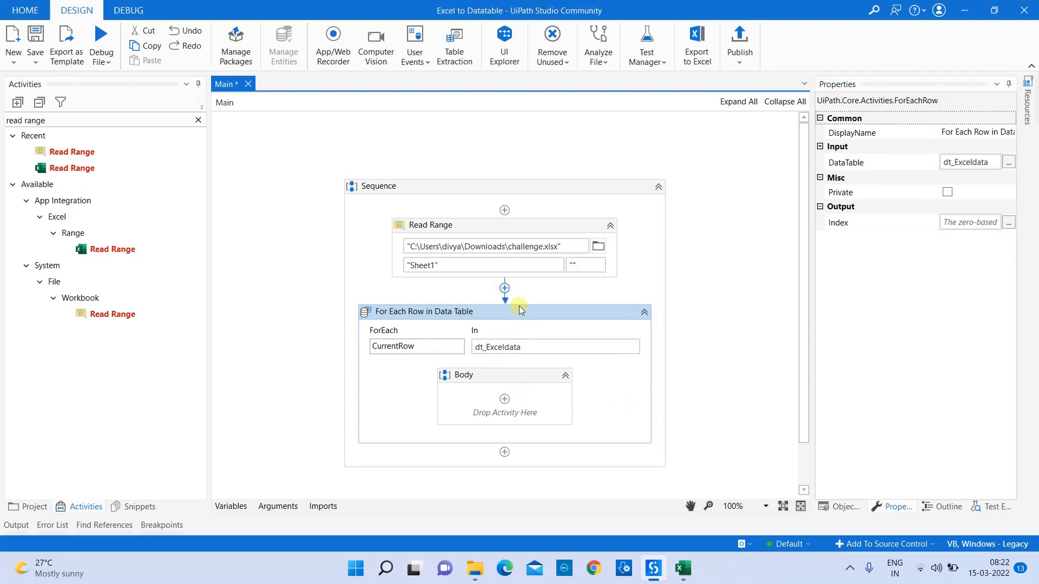
{"action": "left_click", "coordinate": [414, 346]}
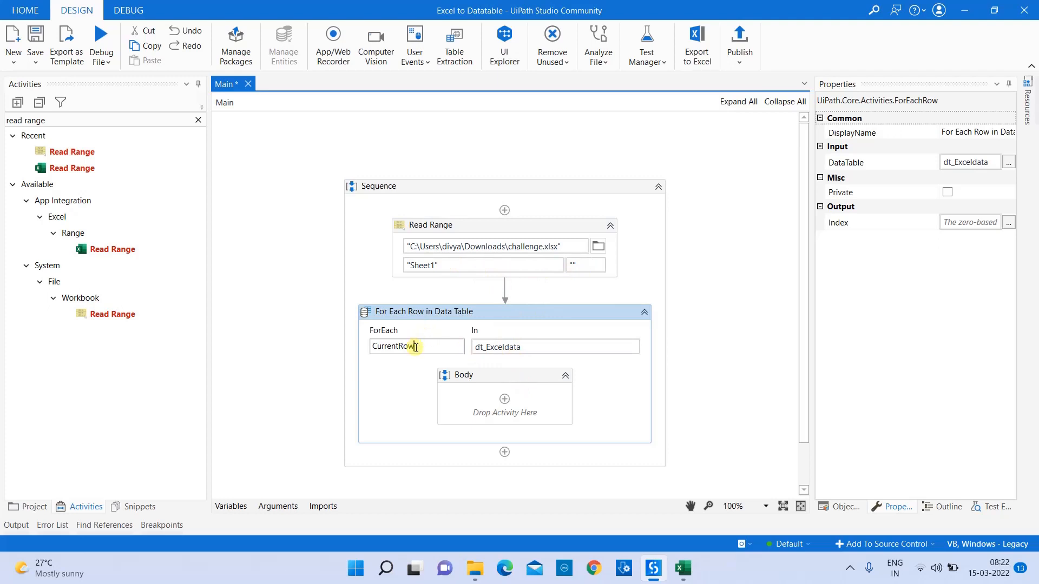
{"action": "double_click", "coordinate": [394, 346]}
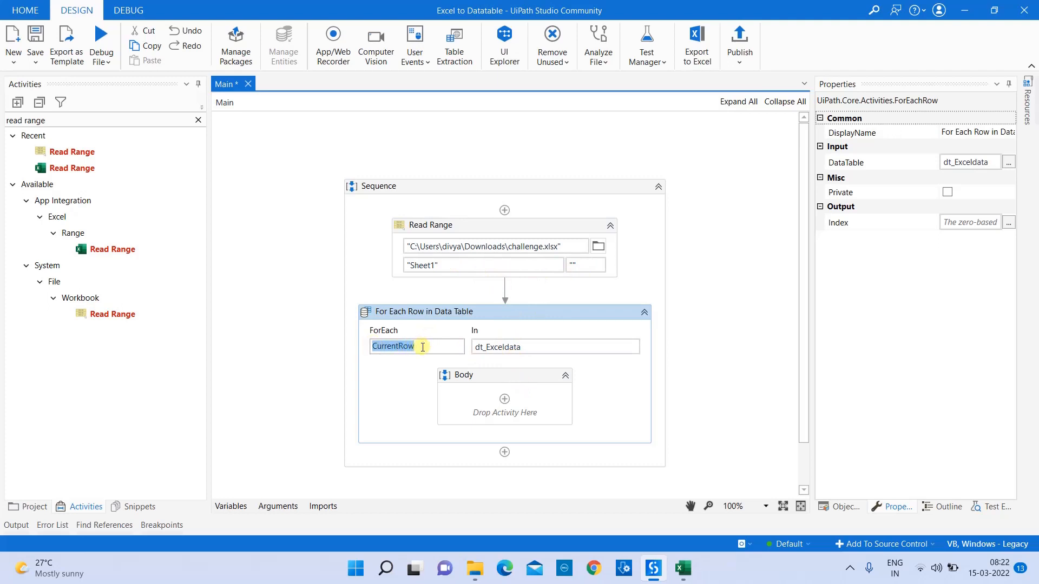
{"action": "mouse_move", "coordinate": [431, 317]}
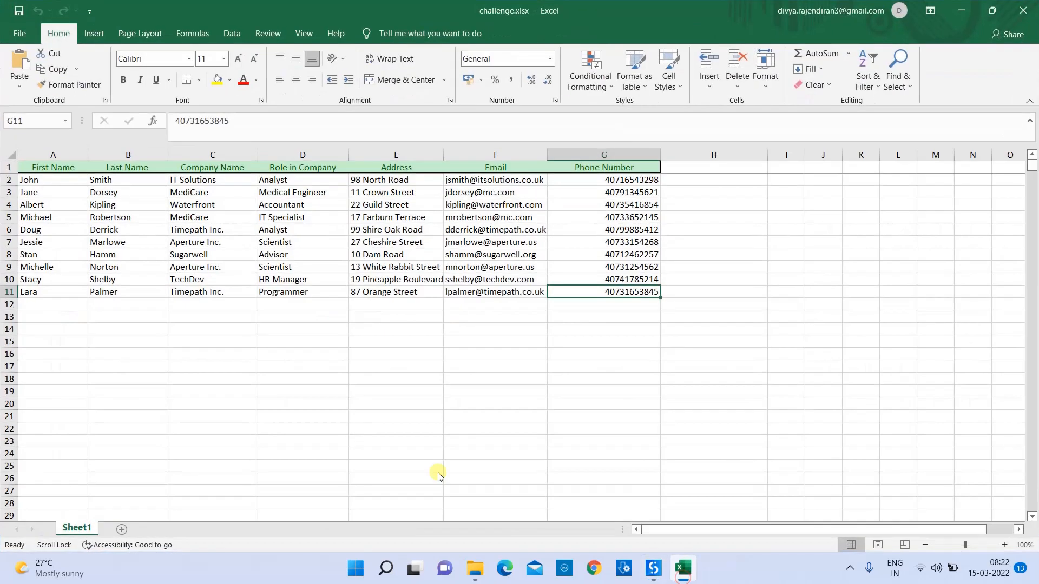
Switch to Excel to view the challenge.xlsx contact list
{"action": "left_click", "coordinate": [9, 291]}
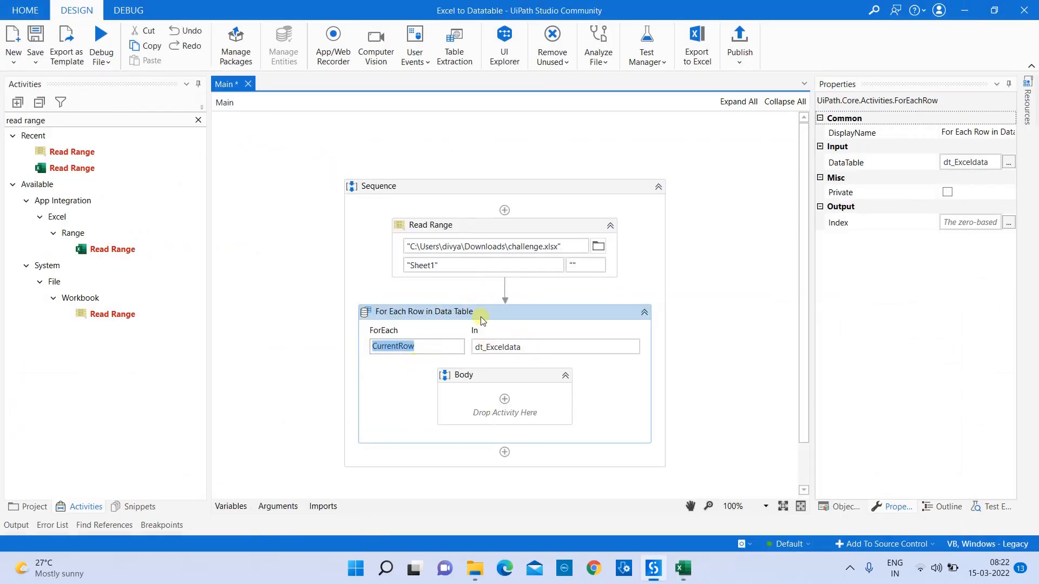
Bring up the activity search inside the loop's empty Body
{"action": "left_click", "coordinate": [415, 347]}
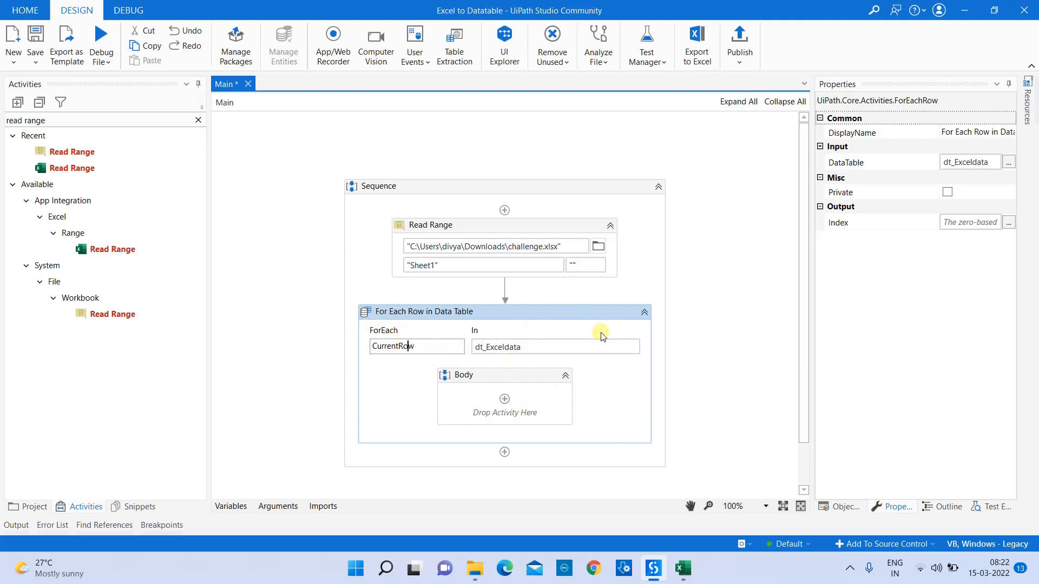
{"action": "mouse_move", "coordinate": [610, 376]}
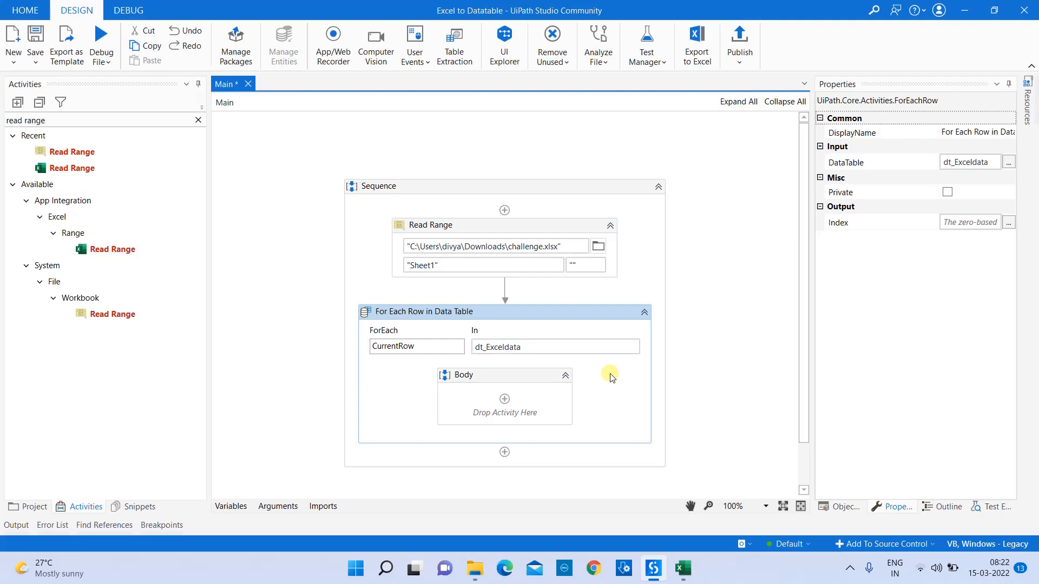
{"action": "left_click", "coordinate": [555, 346]}
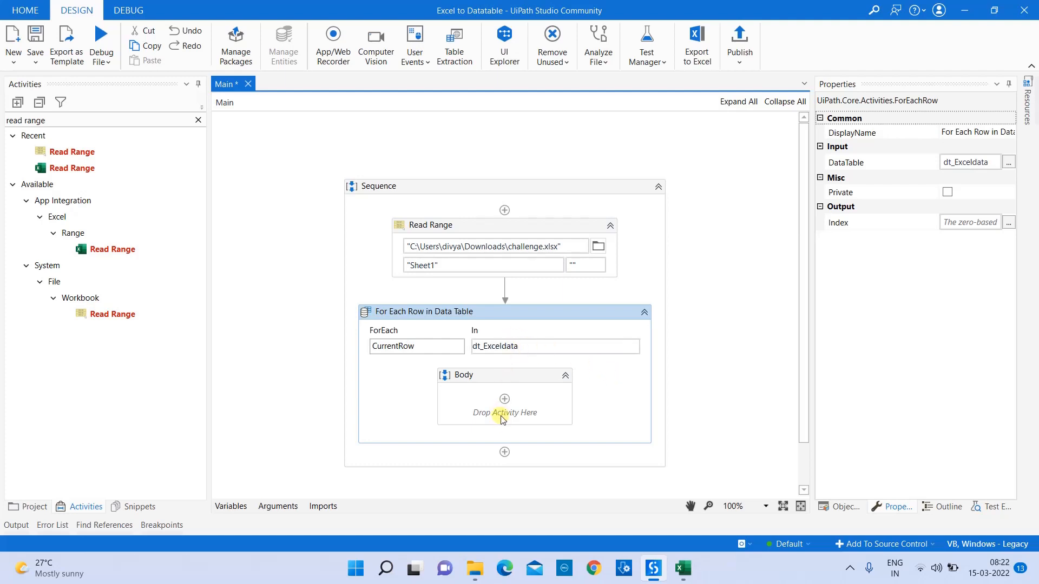
{"action": "mouse_move", "coordinate": [396, 369]}
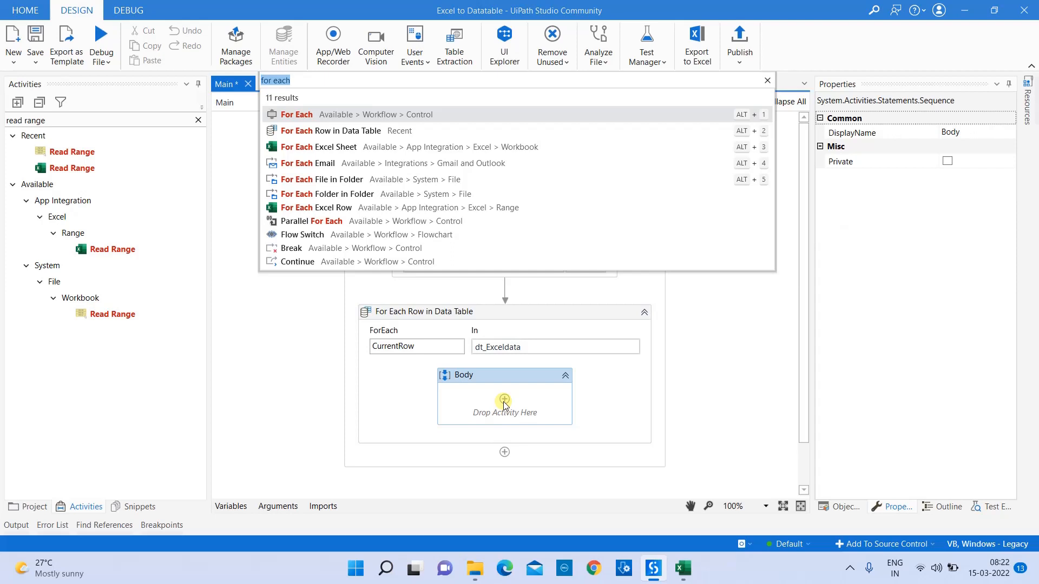
{"action": "mouse_move", "coordinate": [526, 416]}
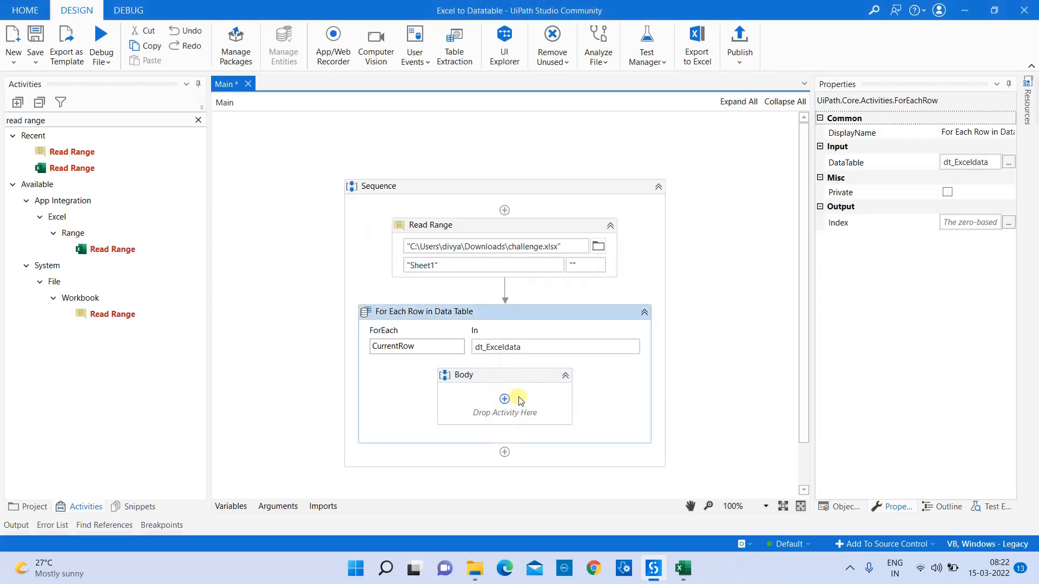
{"action": "mouse_move", "coordinate": [516, 398]}
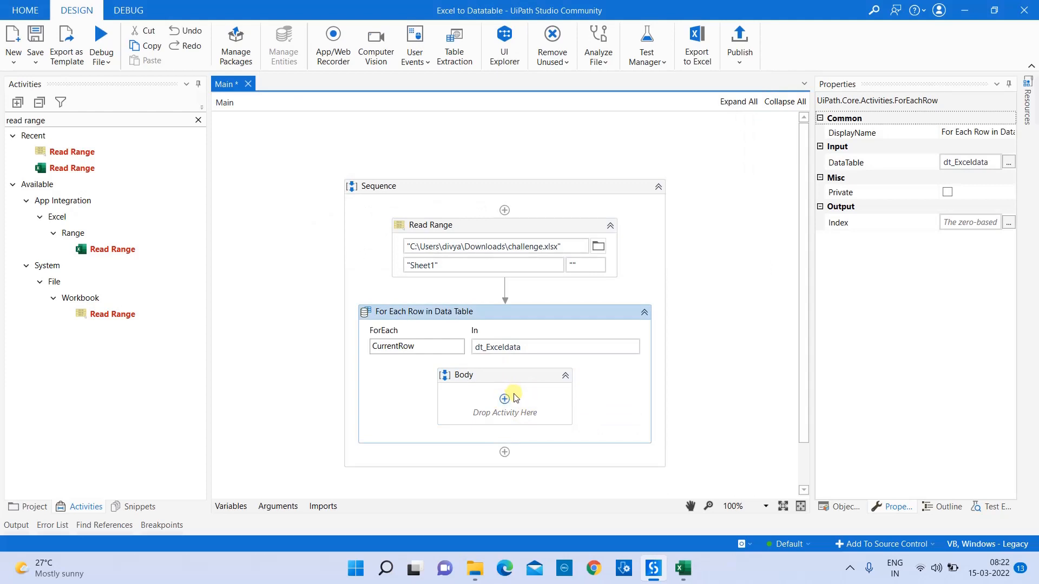
{"action": "mouse_move", "coordinate": [515, 430]}
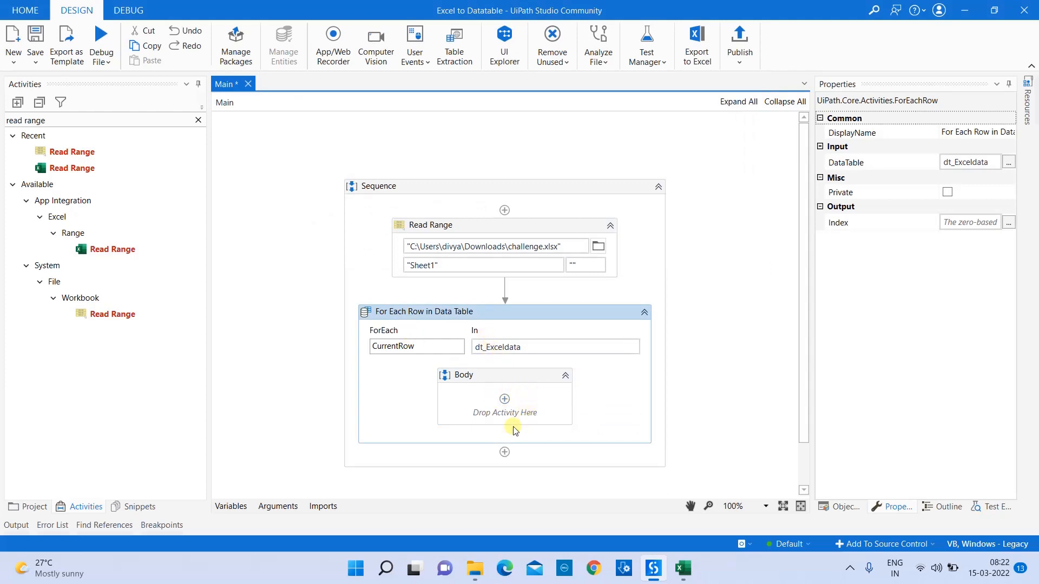
{"action": "mouse_move", "coordinate": [547, 428]}
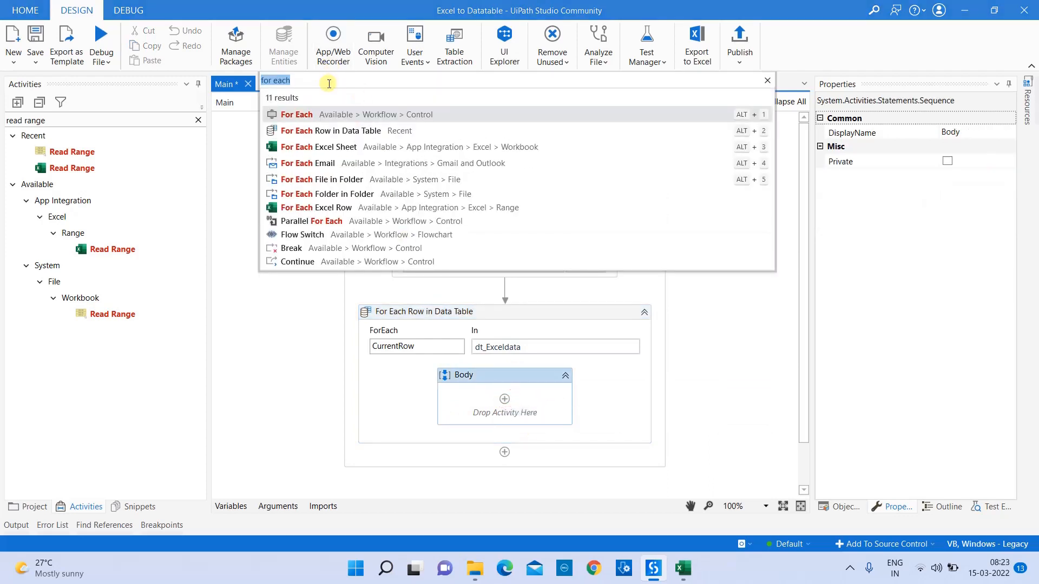
Insert a Message Box into the loop Body and dismiss the collection-modified error
{"action": "type", "text": "mess"}
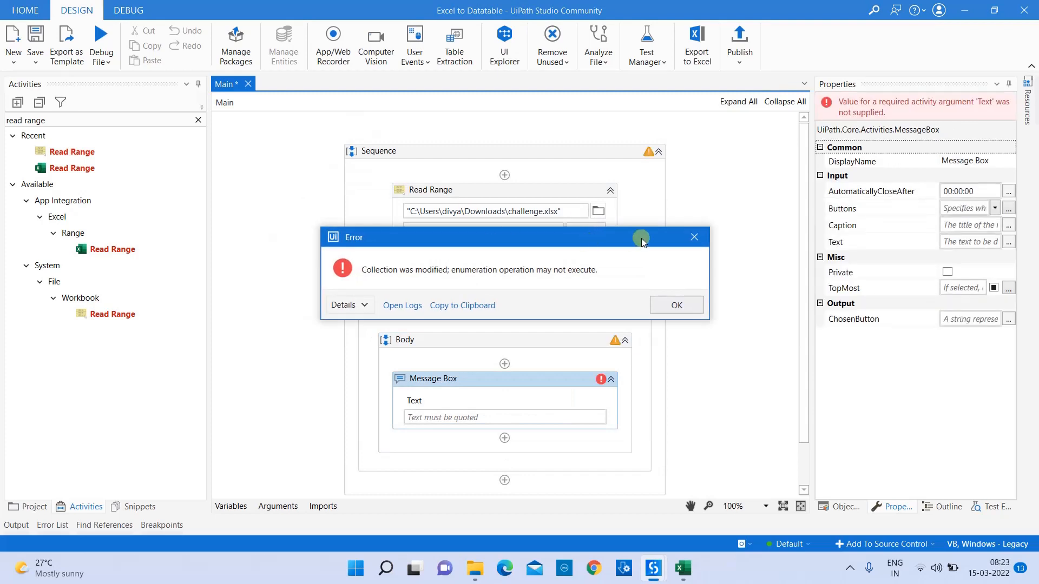
{"action": "left_click", "coordinate": [675, 305]}
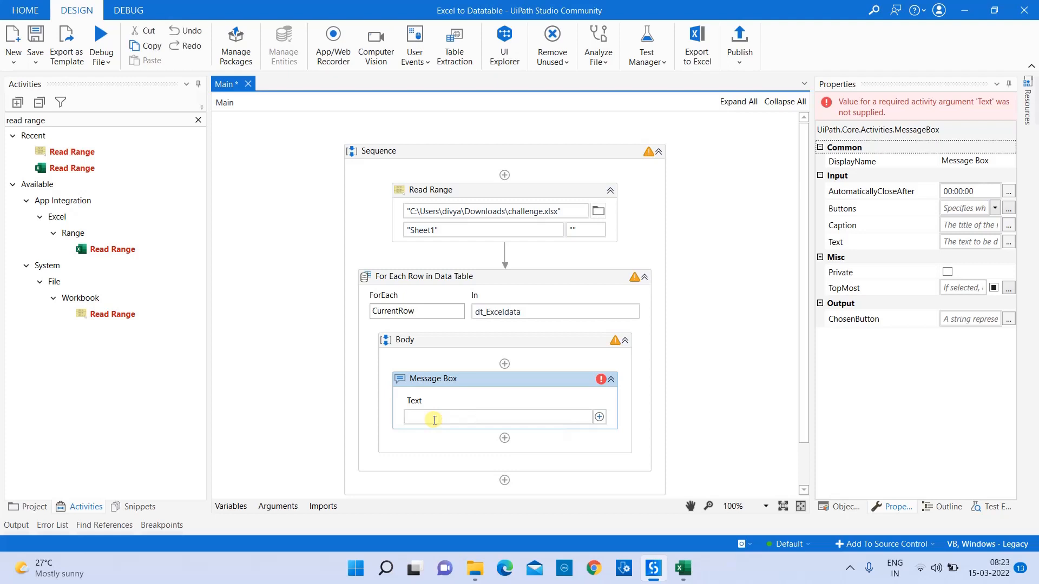
Enter CurrentRow.Item( as the Message Box text via IntelliSense
{"action": "type", "text": "cu"}
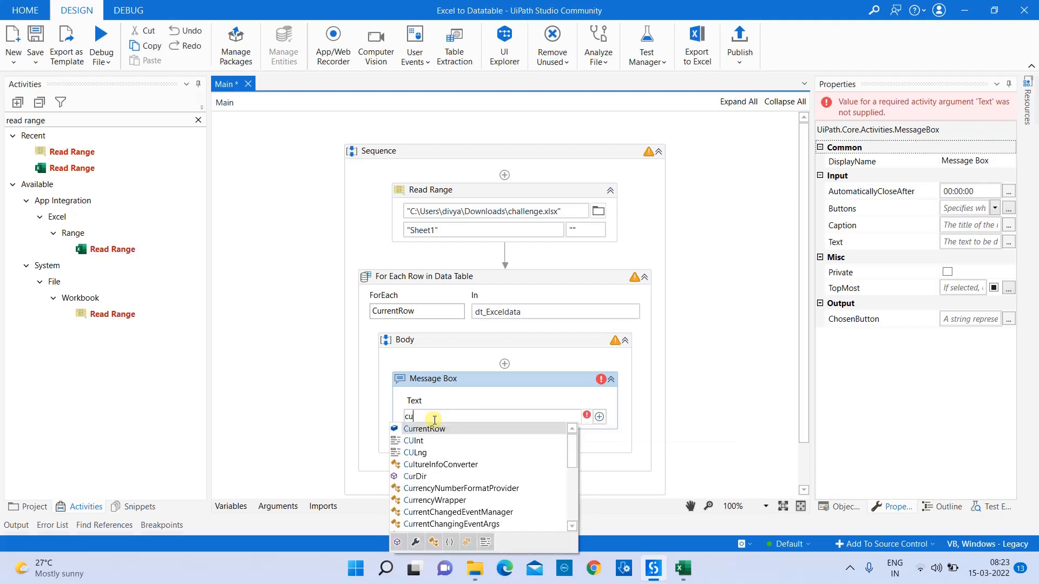
{"action": "left_click", "coordinate": [424, 428]}
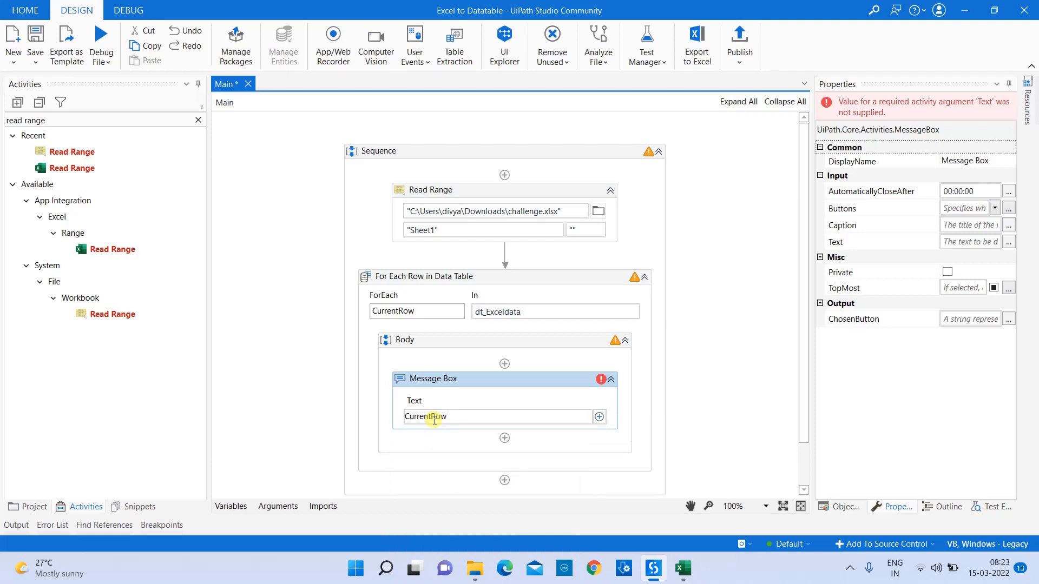
{"action": "type", "text": ".it"}
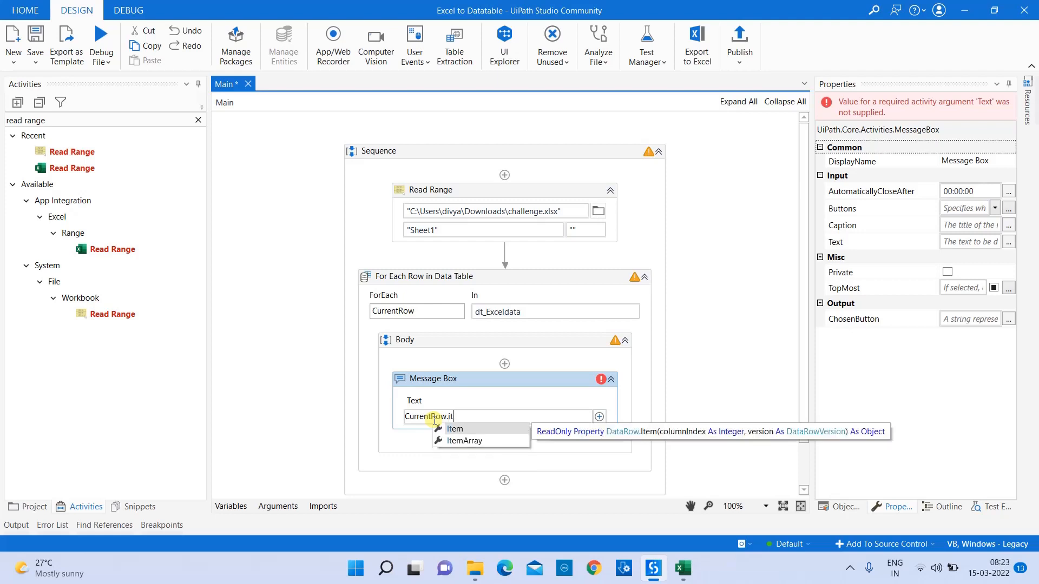
{"action": "type", "text": "Item("}
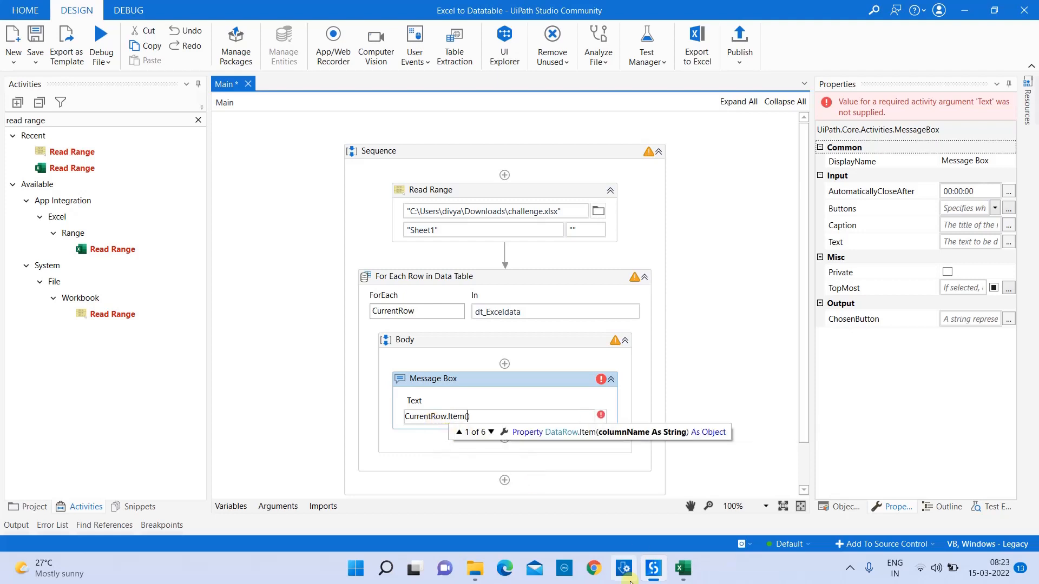
Inspect challenge.xlsx columns, confirming First Name is column A and Company Name is column C
{"action": "left_click", "coordinate": [682, 568]}
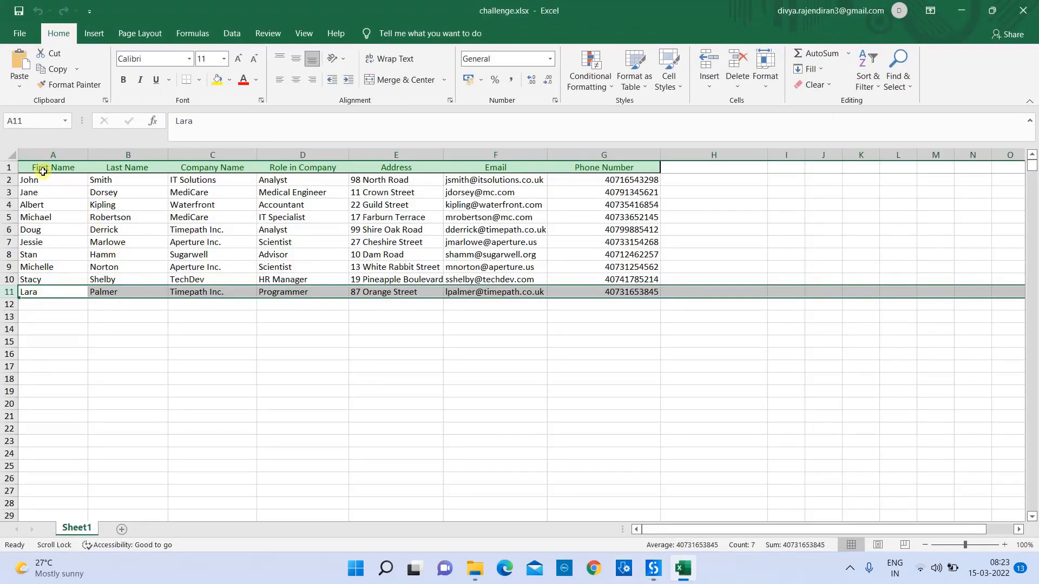
{"action": "left_click", "coordinate": [52, 167]}
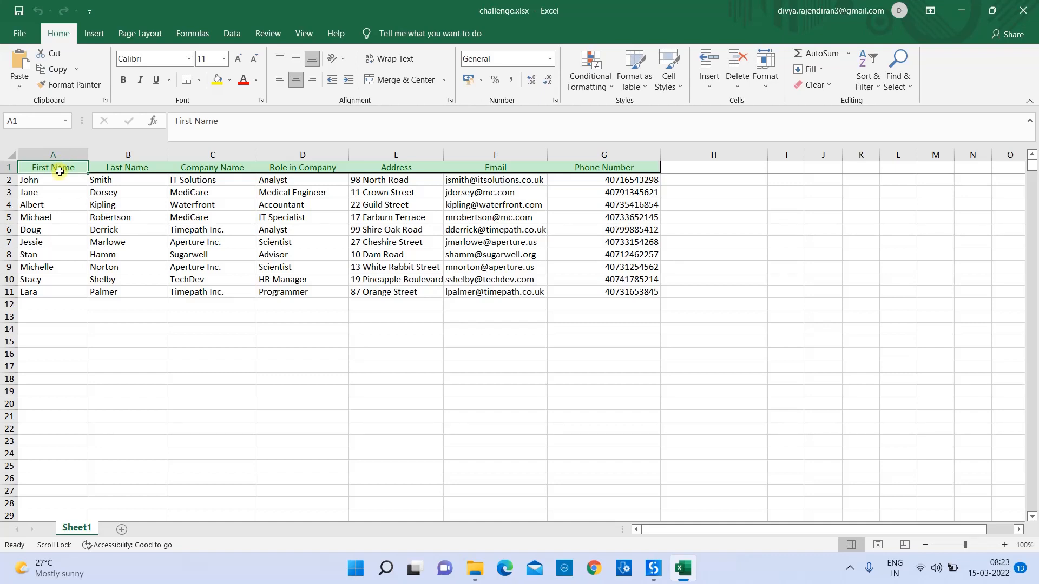
{"action": "mouse_move", "coordinate": [60, 175]}
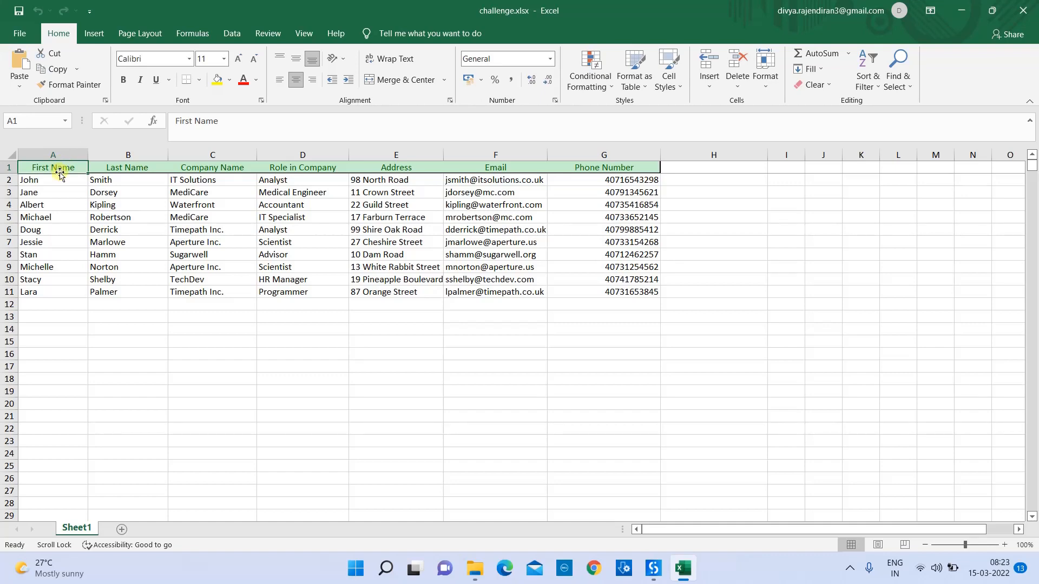
{"action": "left_click", "coordinate": [128, 155]}
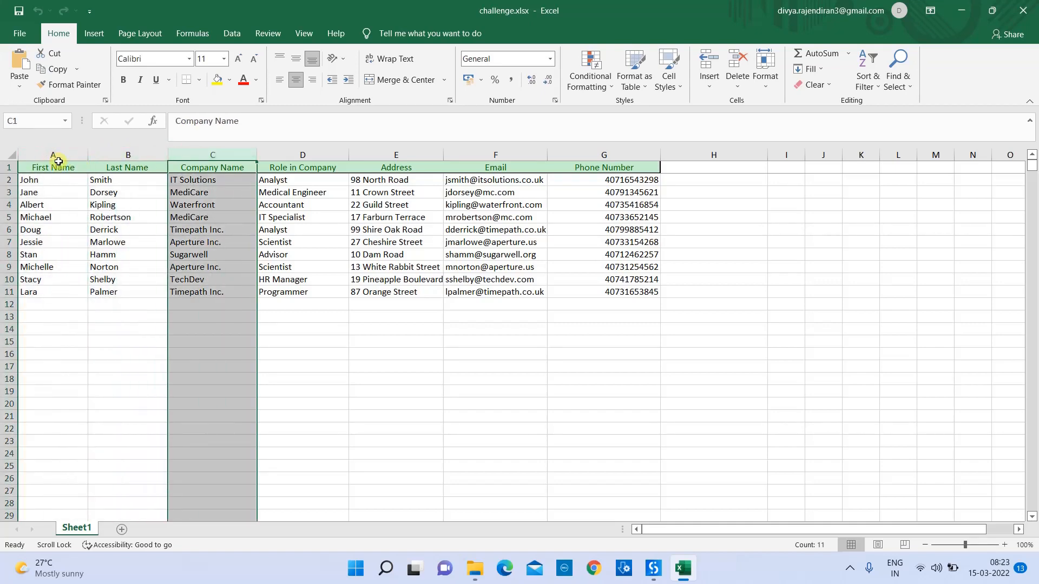
{"action": "left_click", "coordinate": [52, 155]}
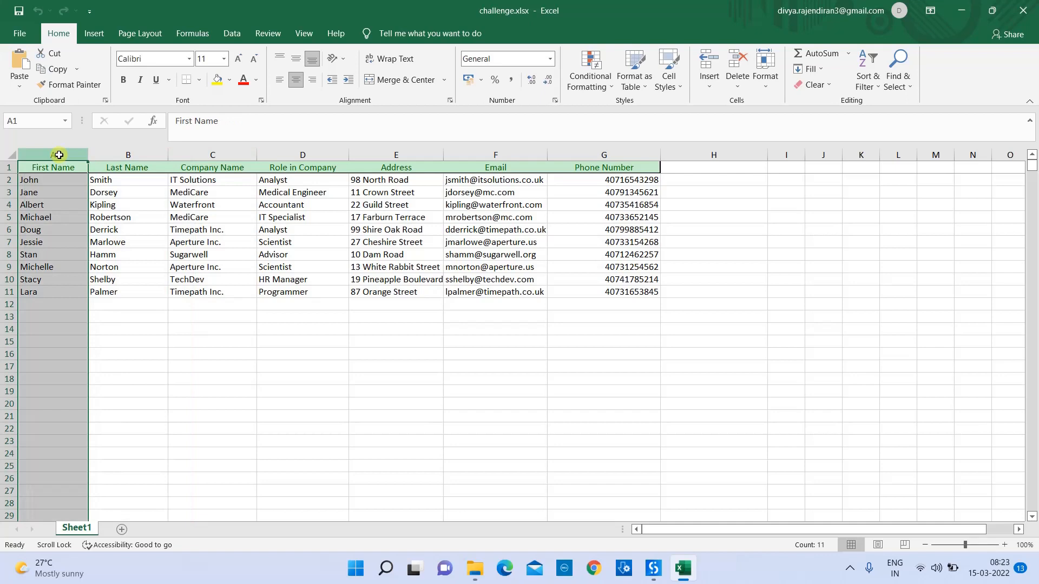
{"action": "mouse_move", "coordinate": [66, 137]}
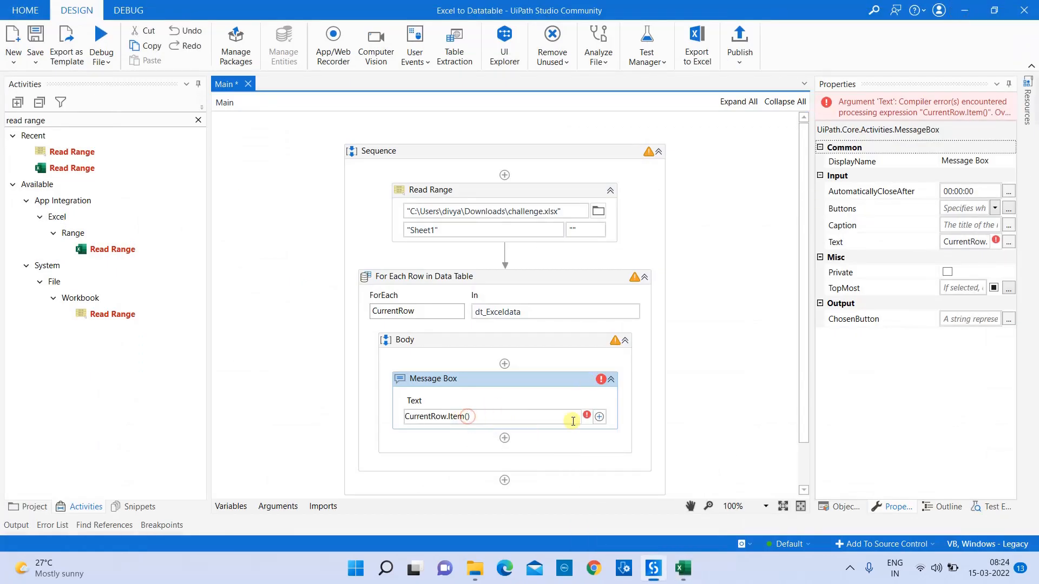
Complete the Message Box text as CurrentRow.Item(0).ToString and clear the Activities search
{"action": "type", "text": "0"}
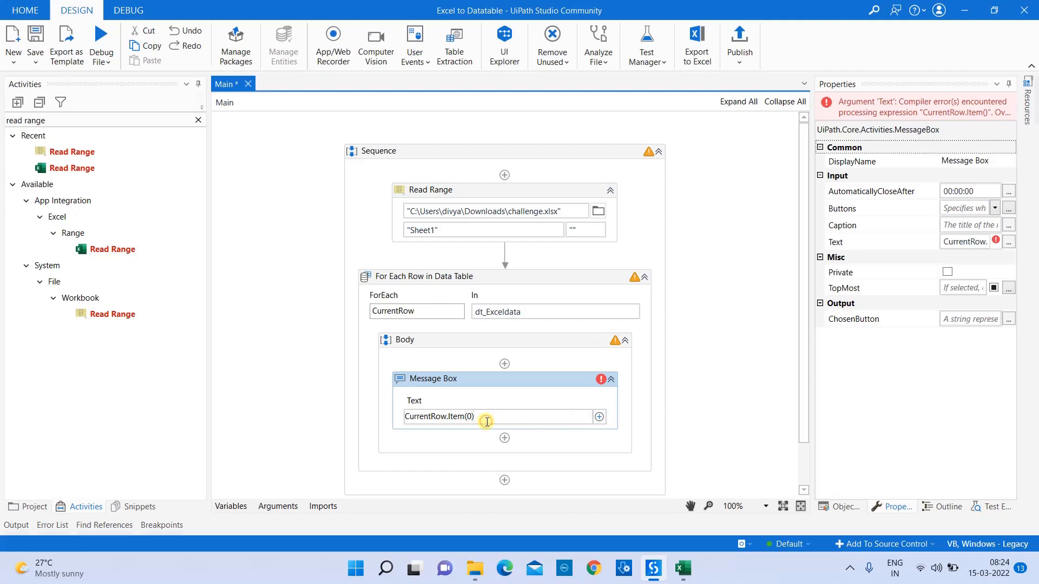
{"action": "type", "text": ".c"}
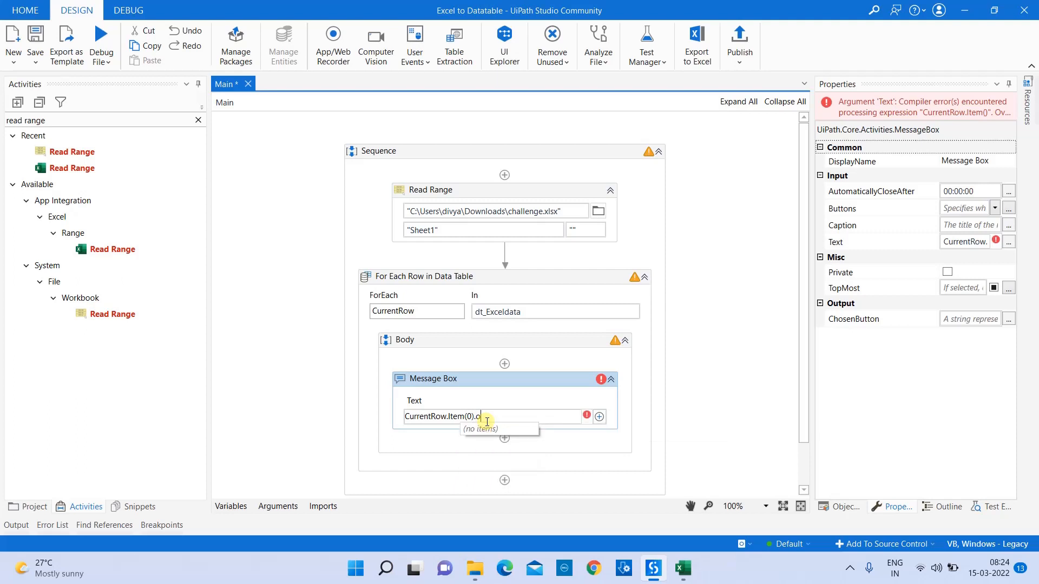
{"action": "type", "text": "ToString"}
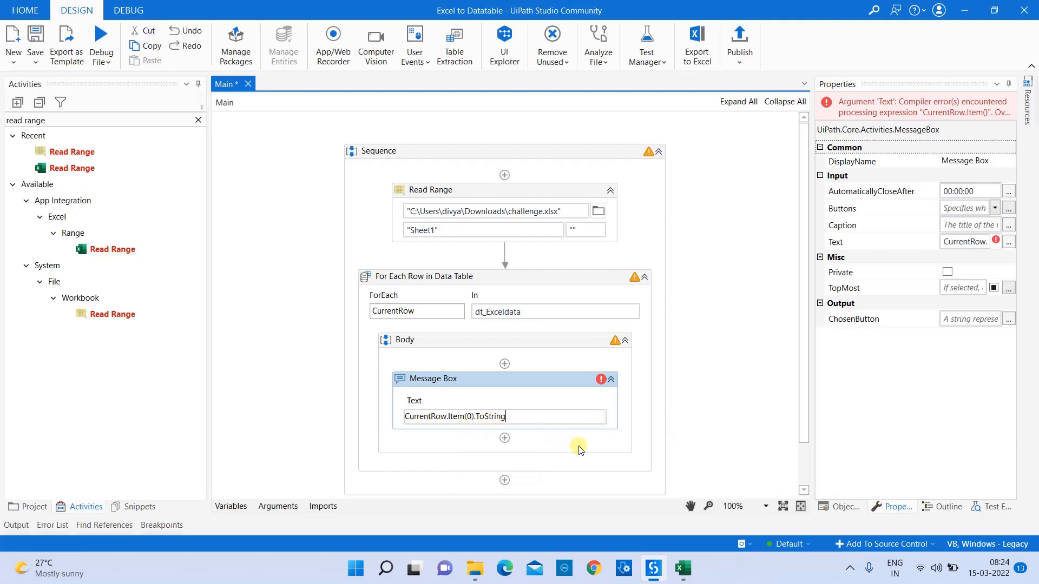
{"action": "mouse_move", "coordinate": [625, 465]}
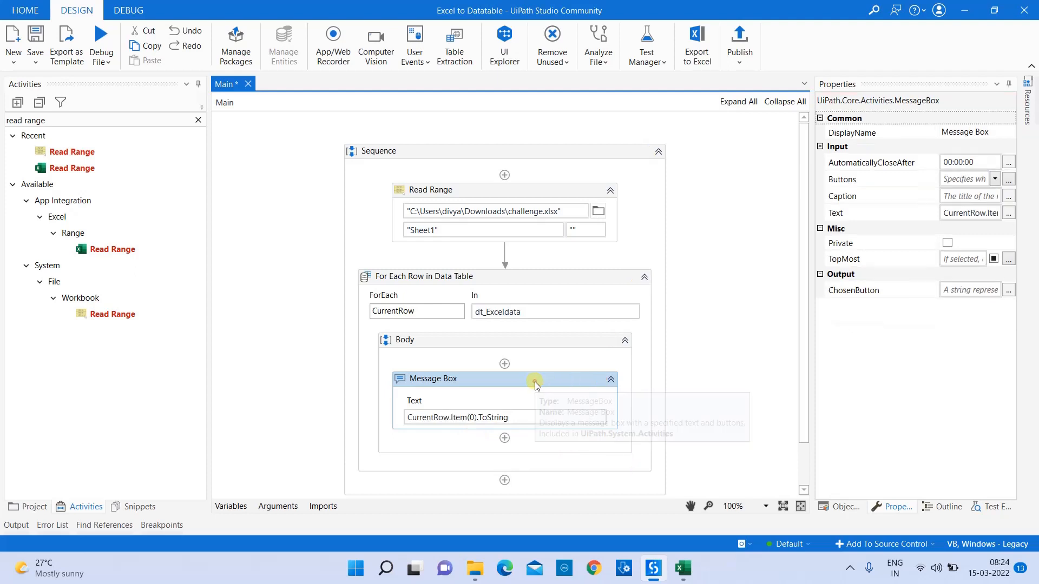
{"action": "mouse_move", "coordinate": [618, 250]}
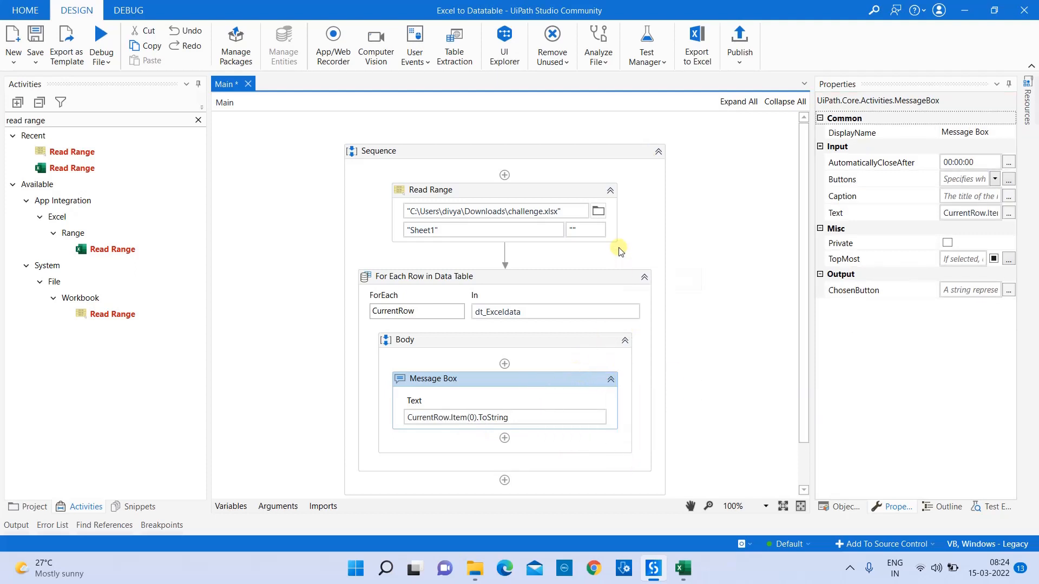
{"action": "mouse_move", "coordinate": [623, 447]}
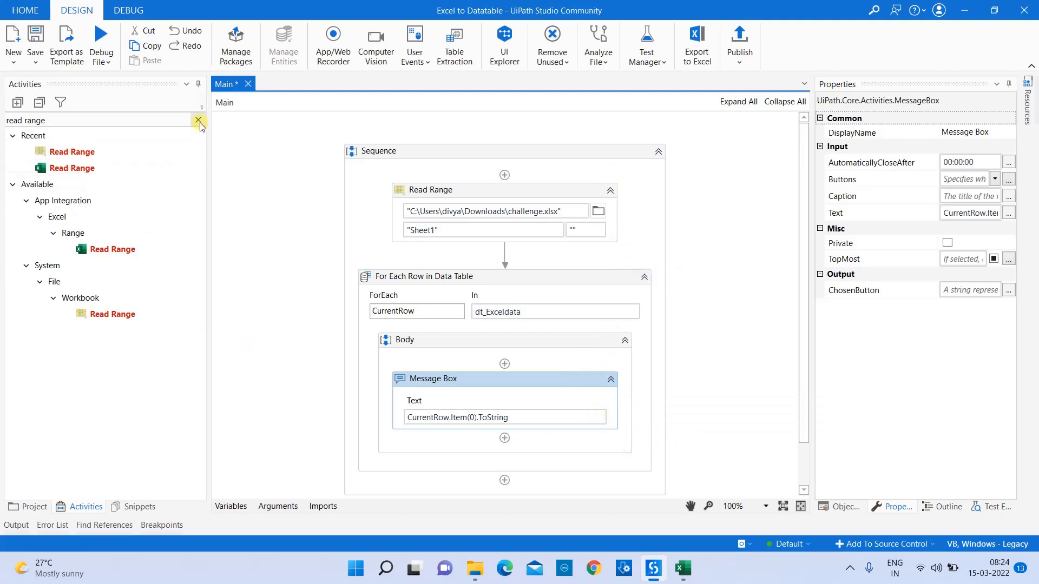
{"action": "left_click", "coordinate": [102, 43]}
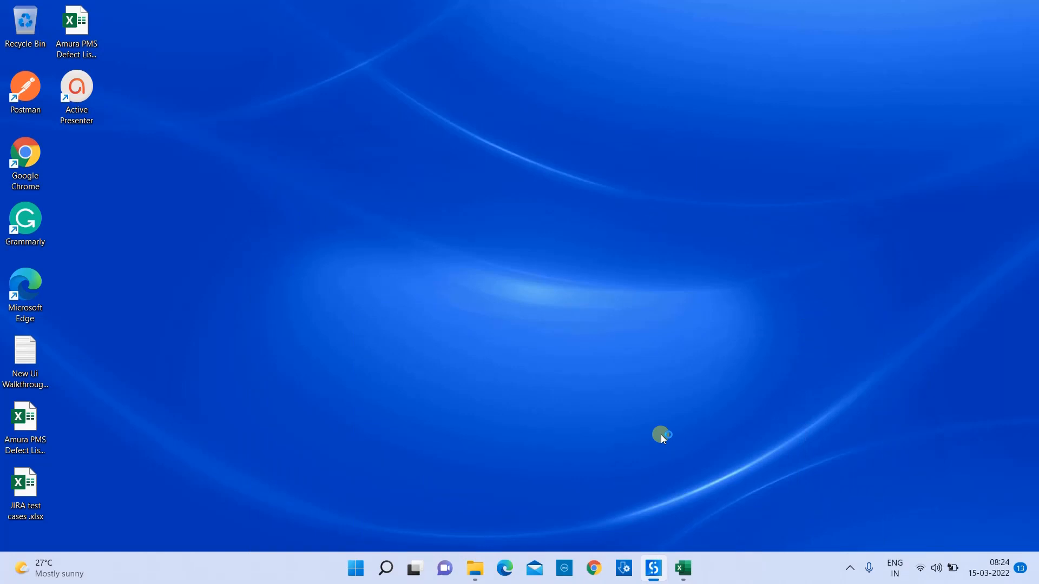
{"action": "mouse_move", "coordinate": [699, 550]}
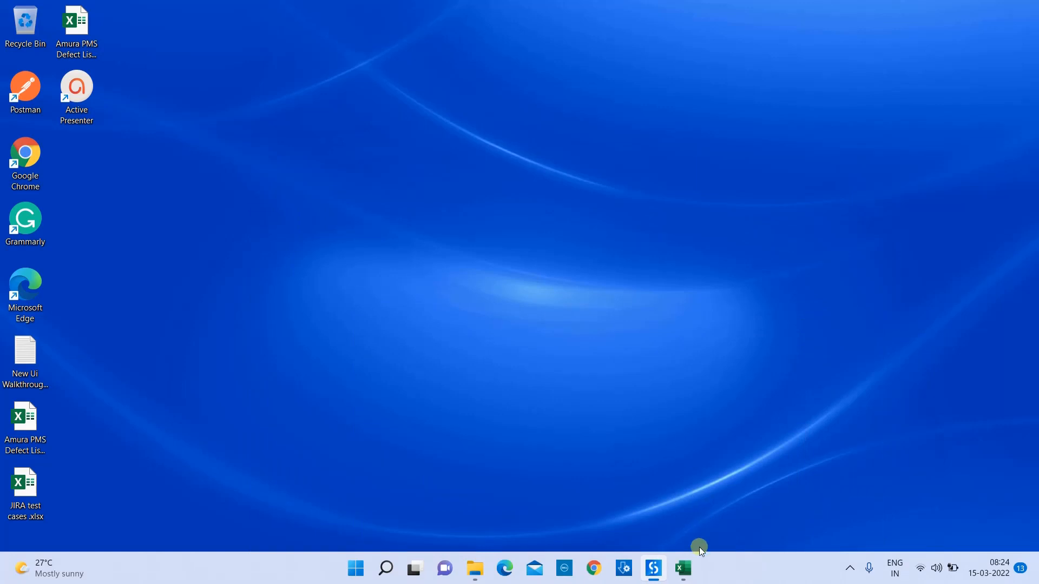
Run the sequence and acknowledge the runtime error that challenge.xlsx is in use by another process
{"action": "left_click", "coordinate": [652, 568]}
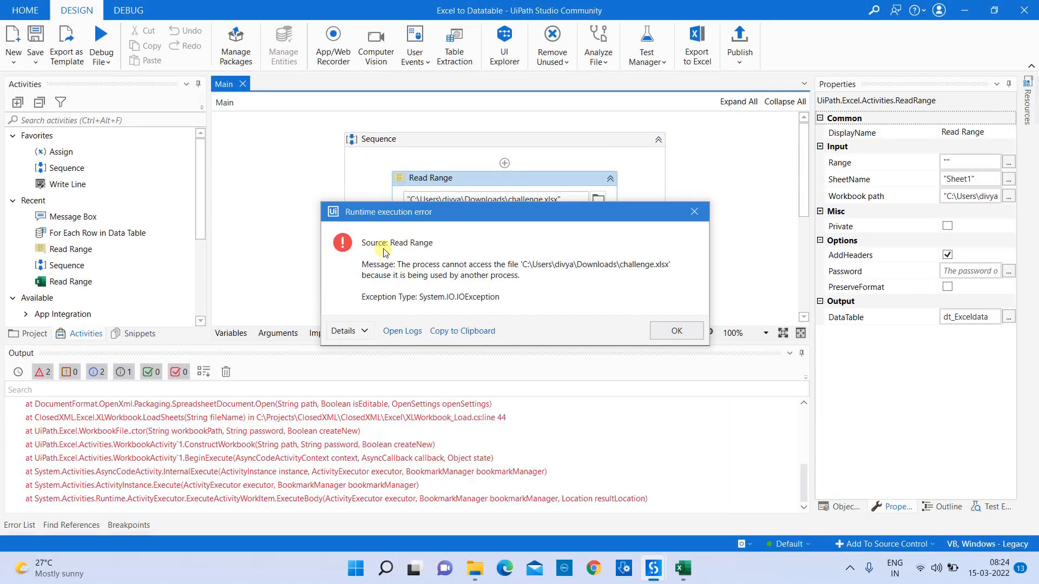
{"action": "mouse_move", "coordinate": [432, 276]}
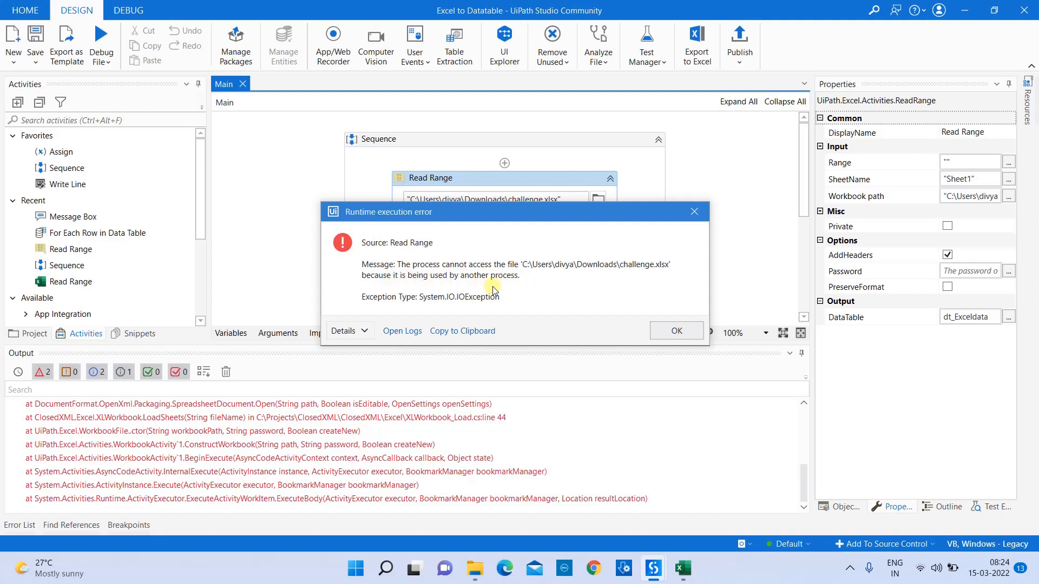
{"action": "left_click", "coordinate": [676, 332]}
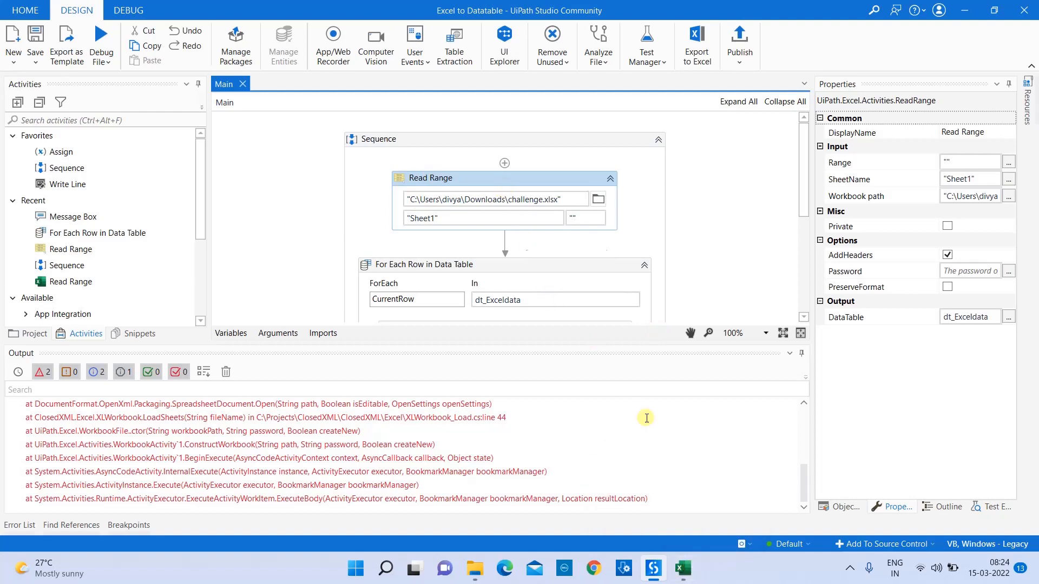
{"action": "left_click", "coordinate": [682, 568]}
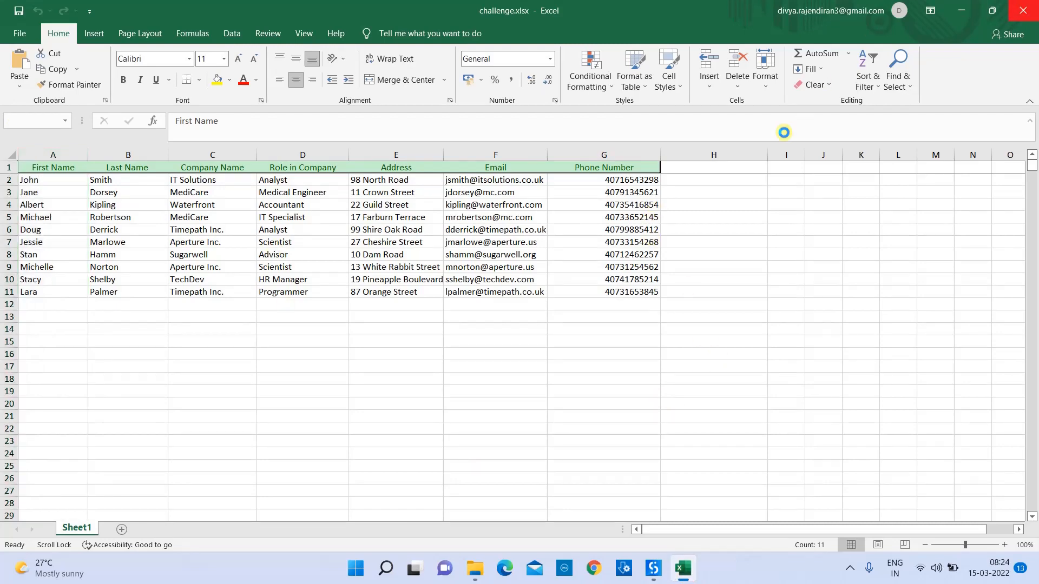
Close the challenge.xlsx workbook in Excel so the automation can read it
{"action": "left_click", "coordinate": [669, 574]}
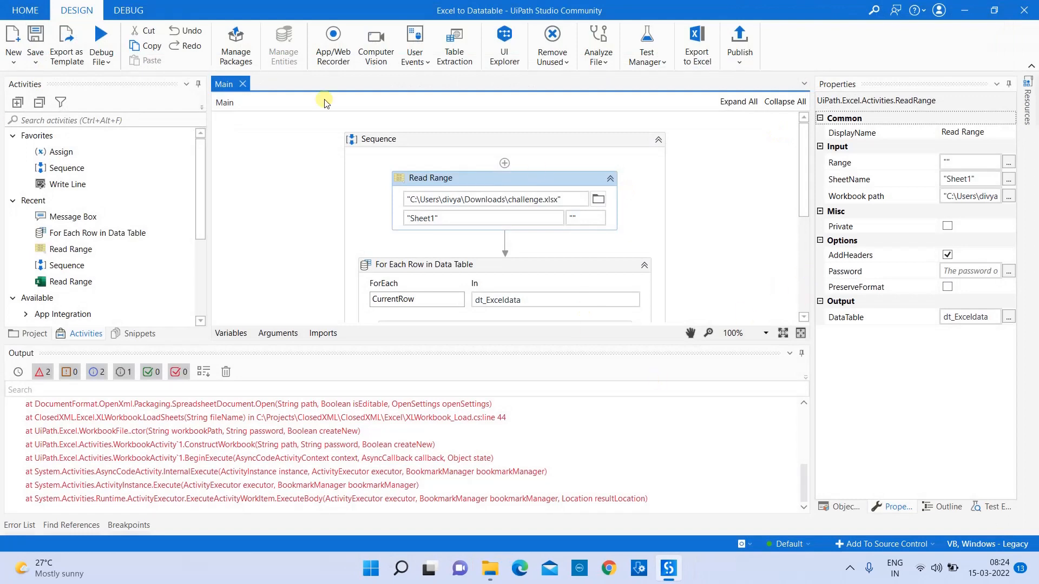
{"action": "left_click", "coordinate": [102, 44]}
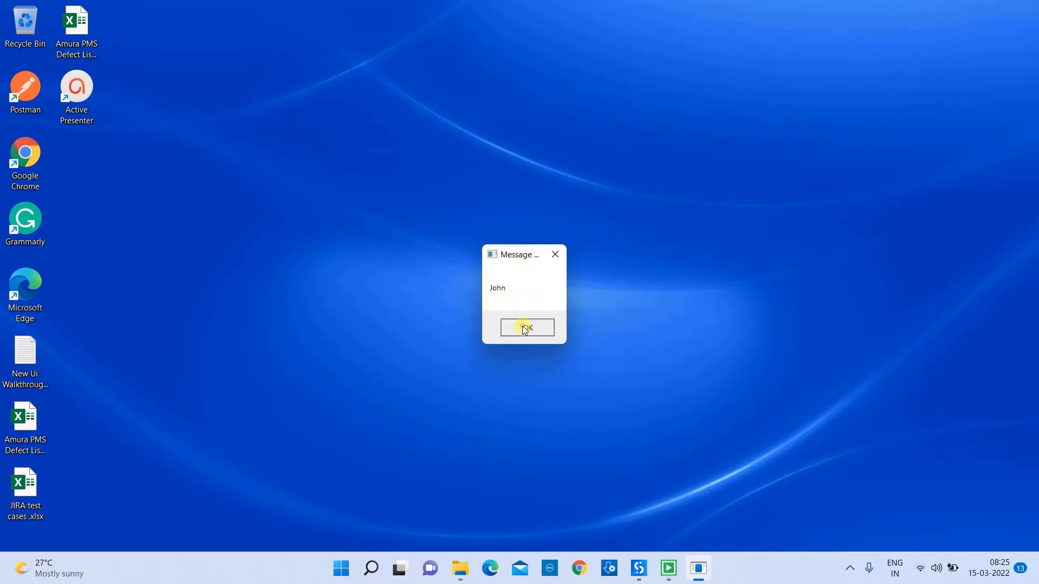
Acknowledge each first-name message box in turn: John, Jane, Albert, Michael, Doug, Stan, Michelle, Lara
{"action": "left_click", "coordinate": [526, 327]}
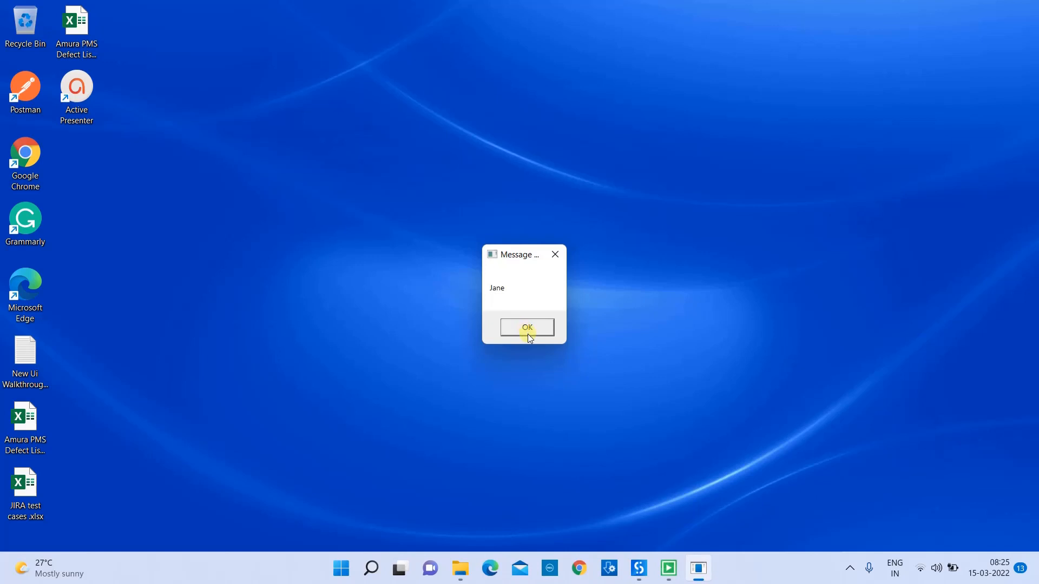
{"action": "left_click", "coordinate": [526, 327]}
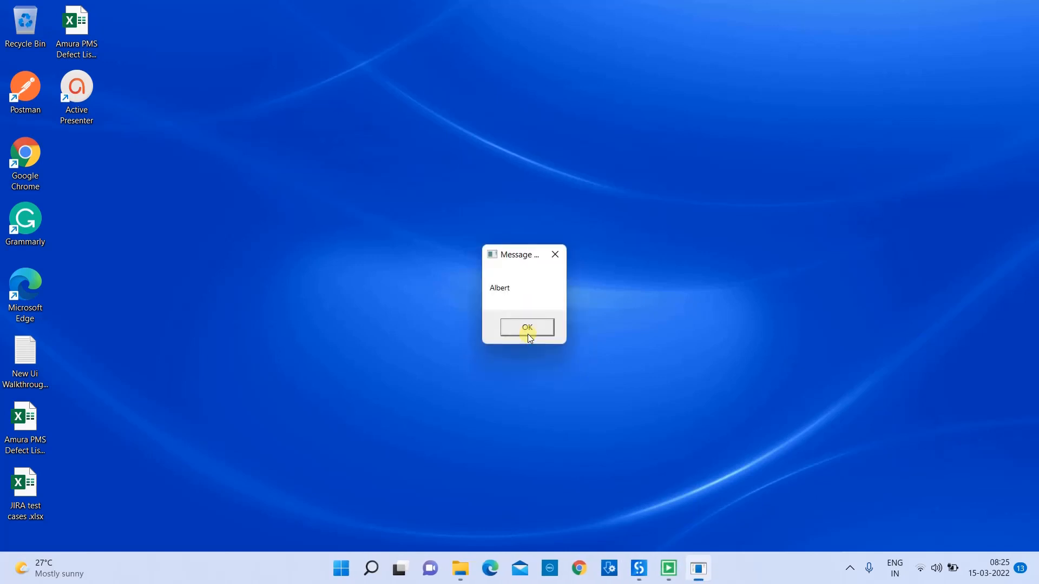
{"action": "left_click", "coordinate": [525, 327]}
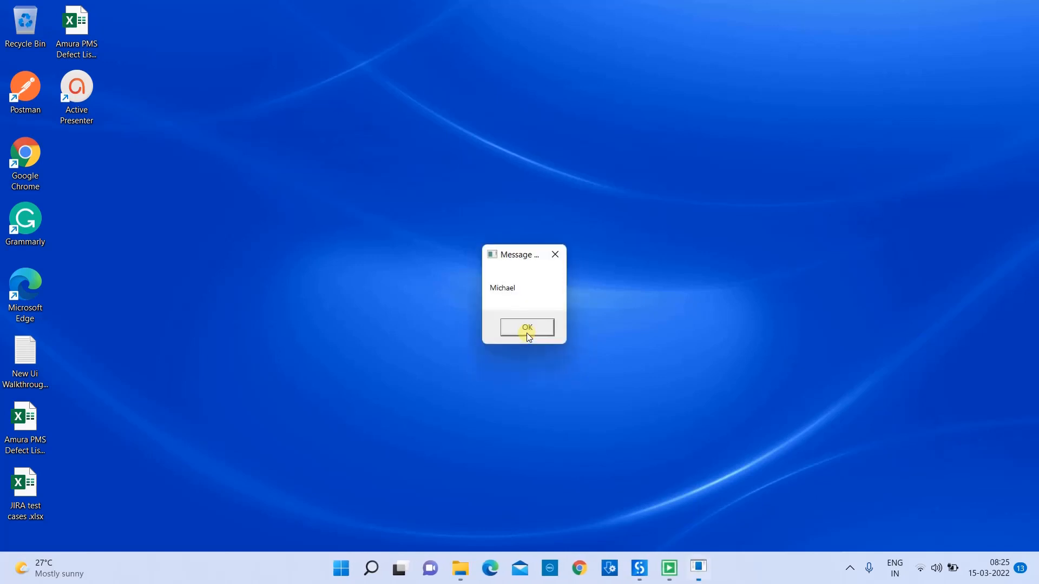
{"action": "left_click", "coordinate": [526, 328]}
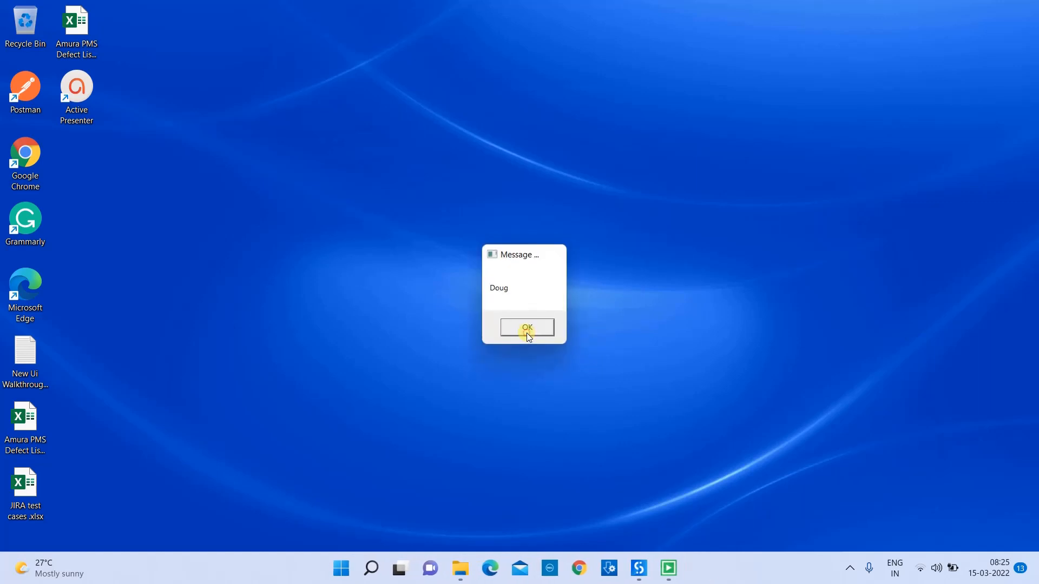
{"action": "left_click", "coordinate": [526, 326]}
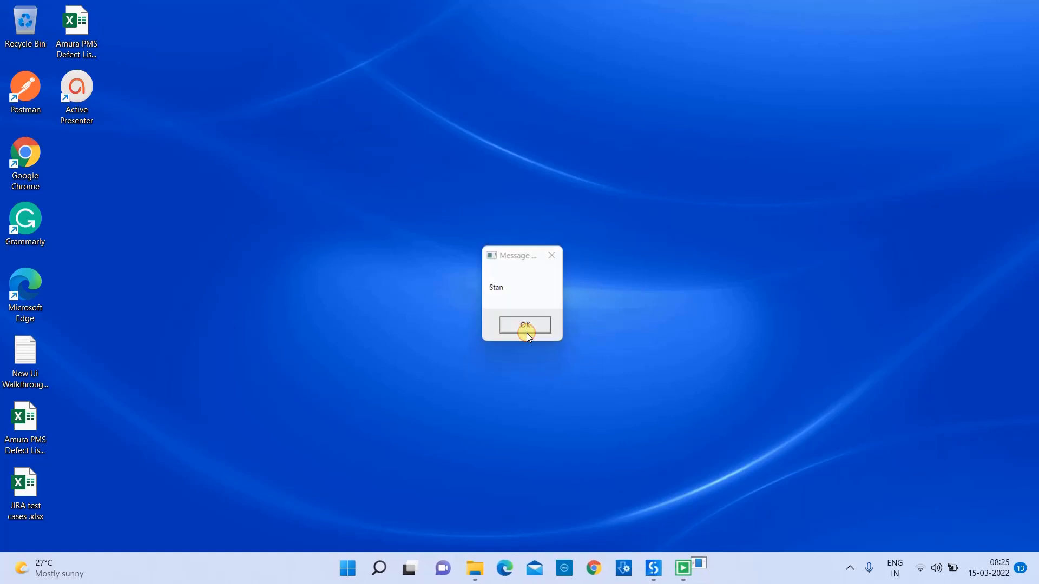
{"action": "left_click", "coordinate": [525, 326]}
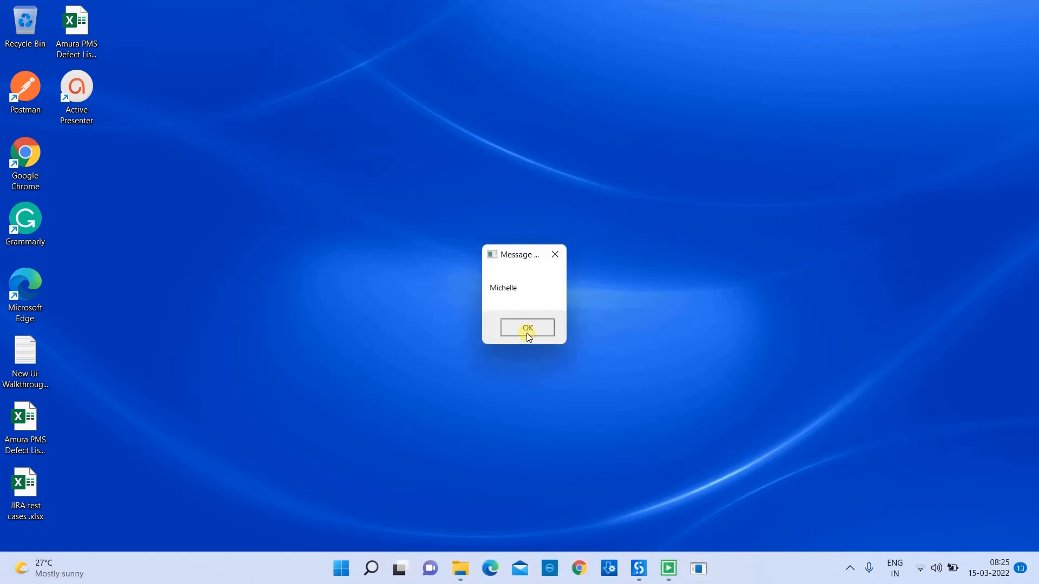
{"action": "left_click", "coordinate": [527, 328]}
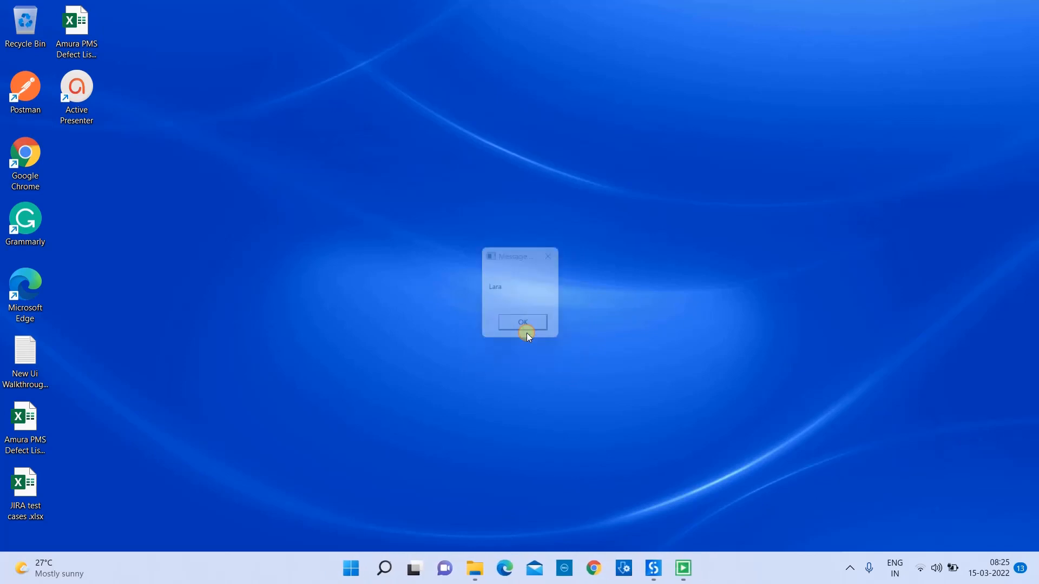
{"action": "left_click", "coordinate": [522, 322]}
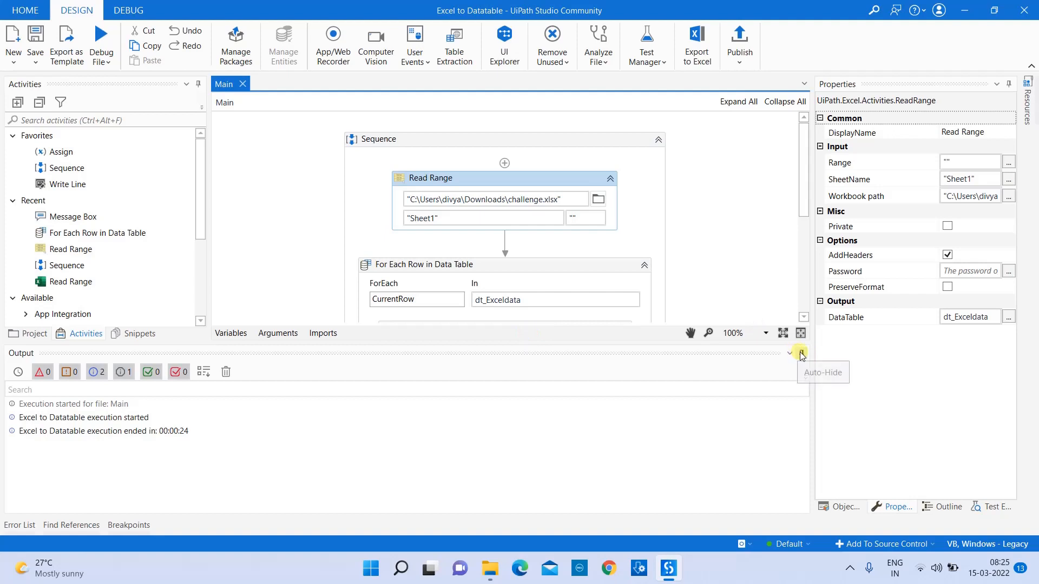
Collapse the Output panel so the full Sequence is visible after the successful run
{"action": "left_click", "coordinate": [800, 351]}
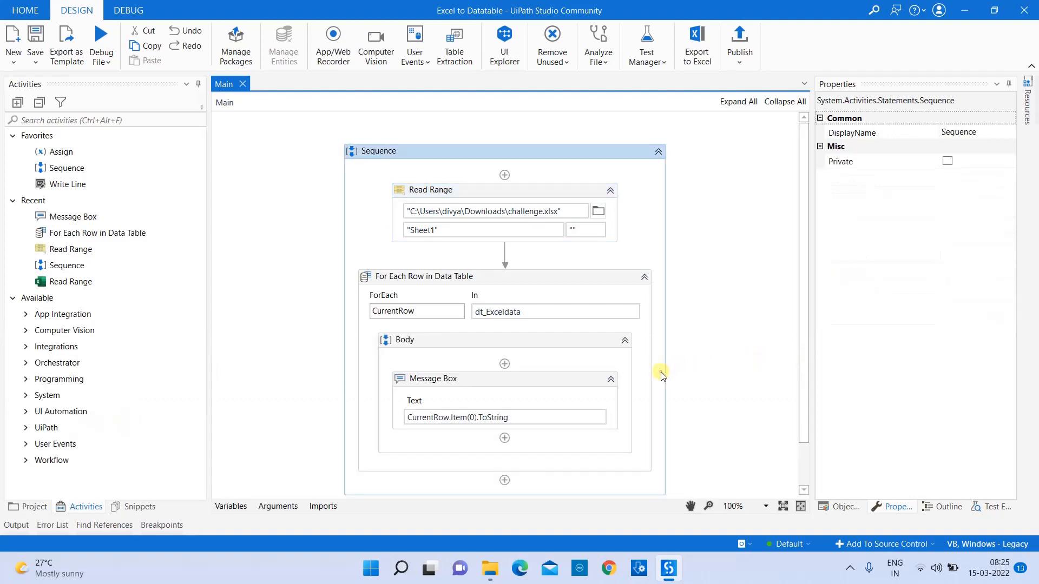
{"action": "mouse_move", "coordinate": [502, 253]}
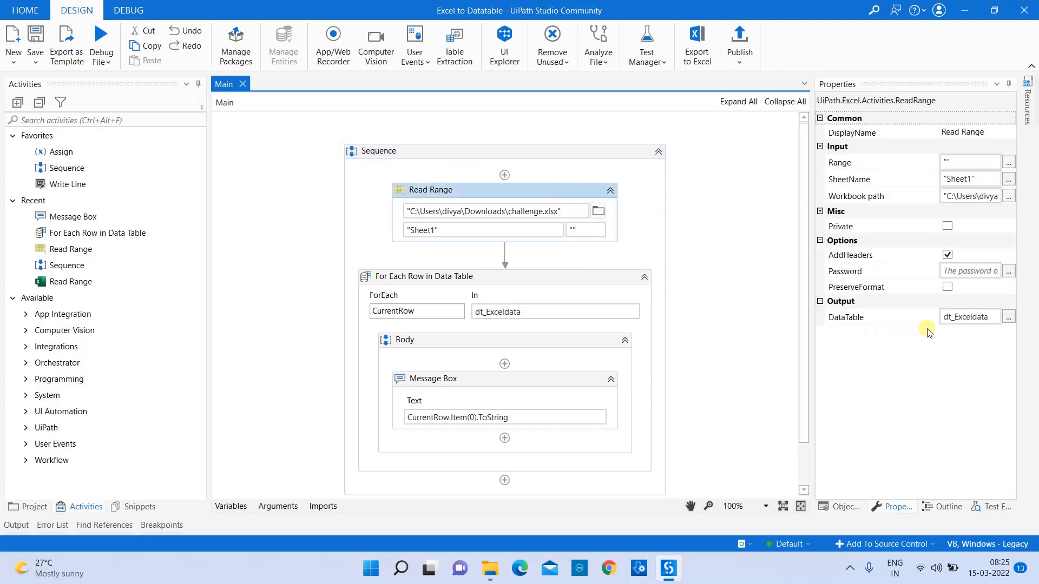
{"action": "mouse_move", "coordinate": [414, 306]}
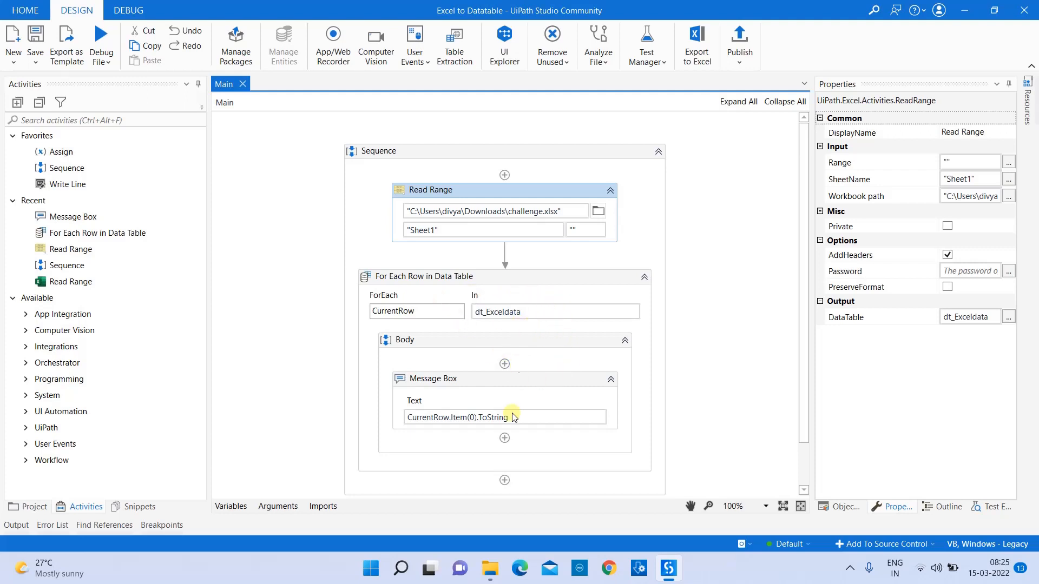
{"action": "mouse_move", "coordinate": [569, 464]}
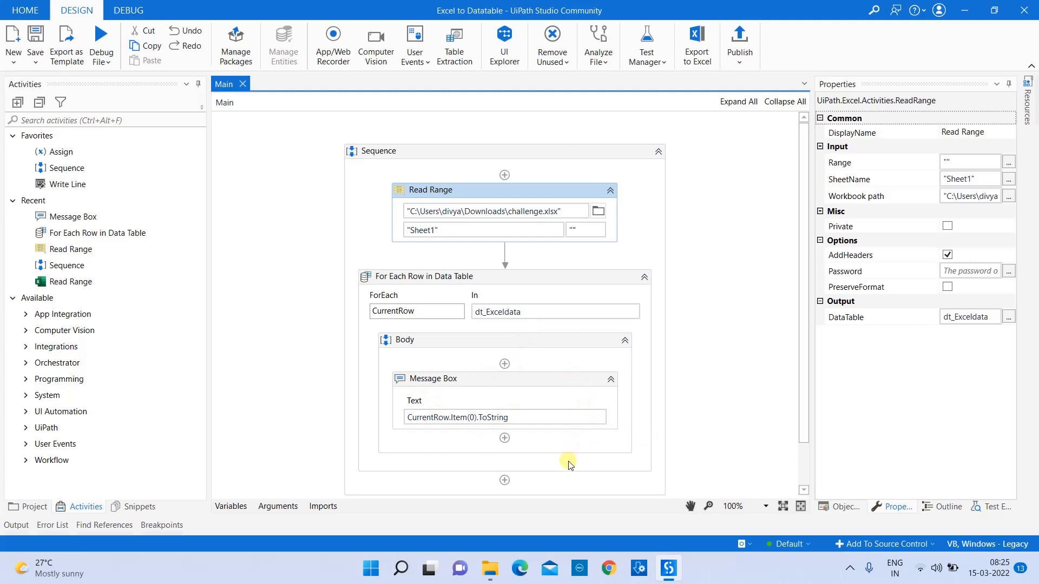